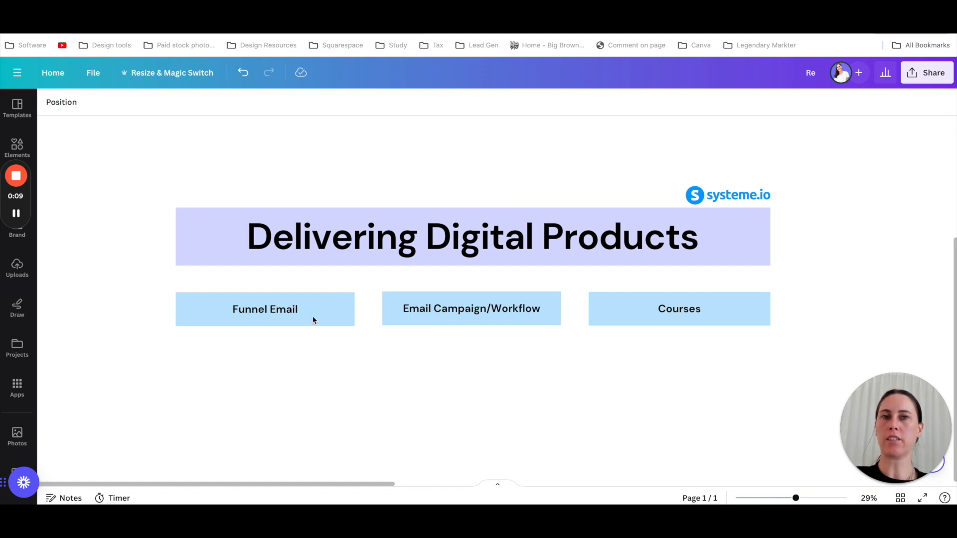
{"action": "mouse_move", "coordinate": [299, 329]}
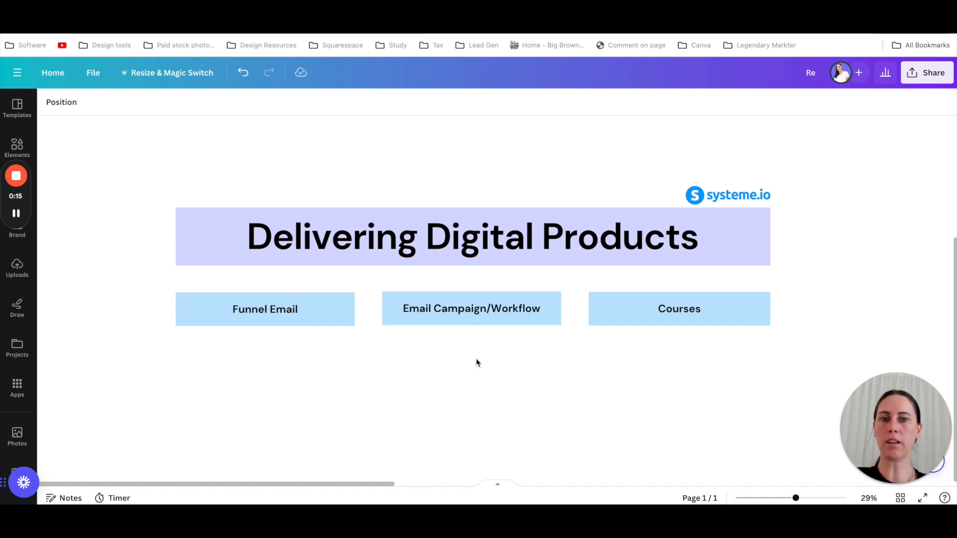
{"action": "mouse_move", "coordinate": [464, 313]}
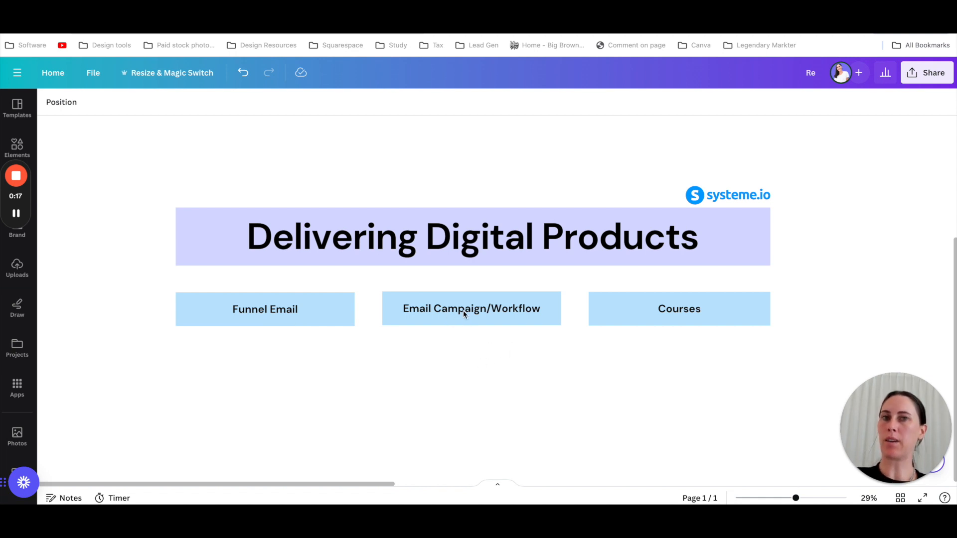
{"action": "mouse_move", "coordinate": [541, 311]}
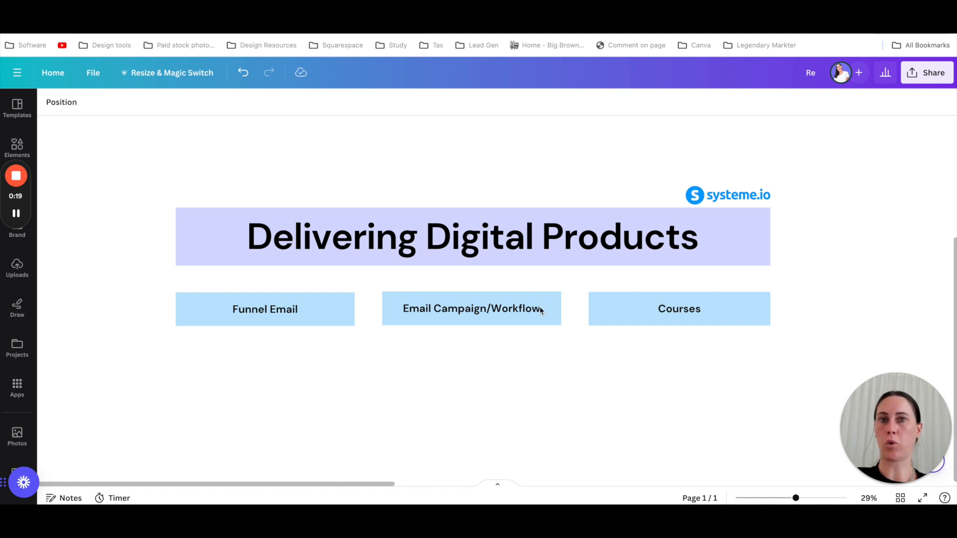
{"action": "mouse_move", "coordinate": [674, 305]}
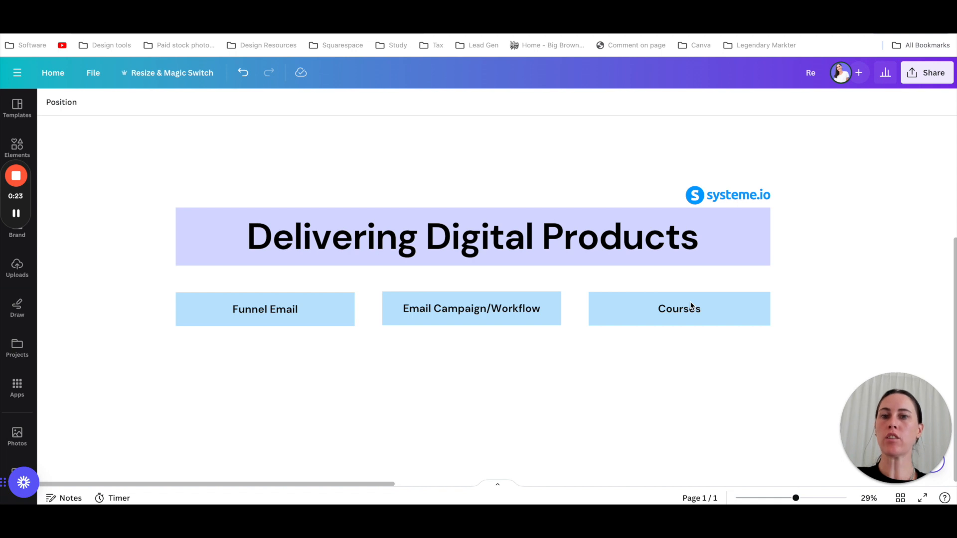
{"action": "mouse_move", "coordinate": [700, 336]}
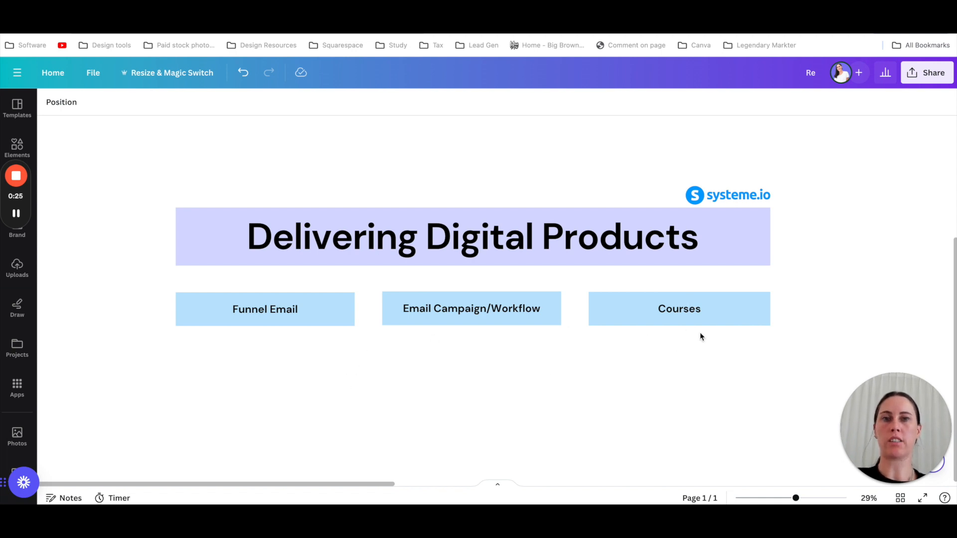
{"action": "mouse_move", "coordinate": [830, 40]}
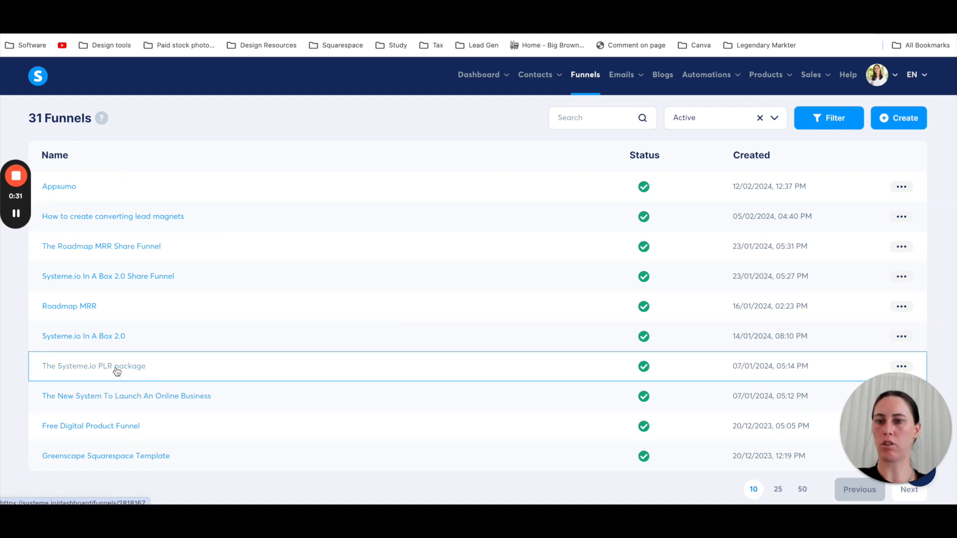
{"action": "mouse_move", "coordinate": [123, 434]}
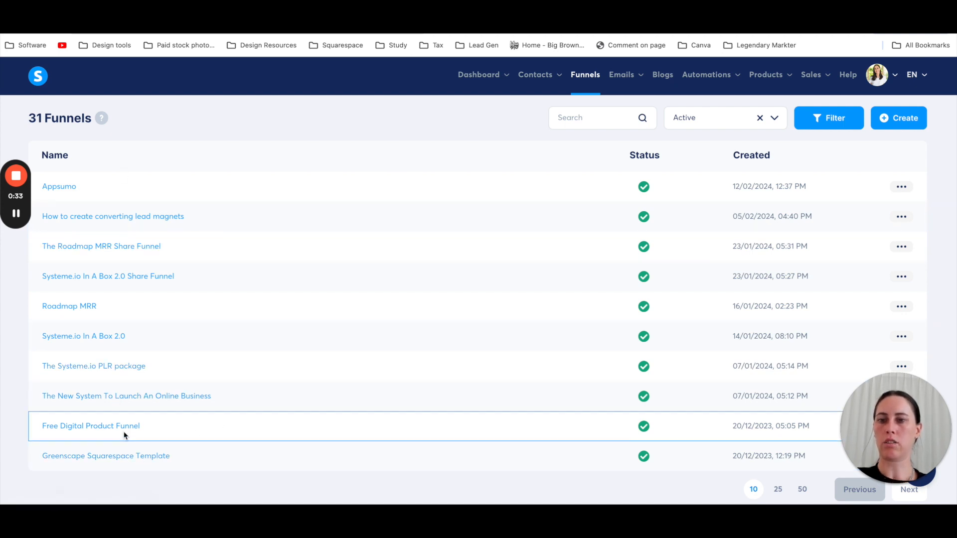
Open the Free Digital Product Funnel and view its Digital Product step's automation rules.
{"action": "left_click", "coordinate": [90, 425]}
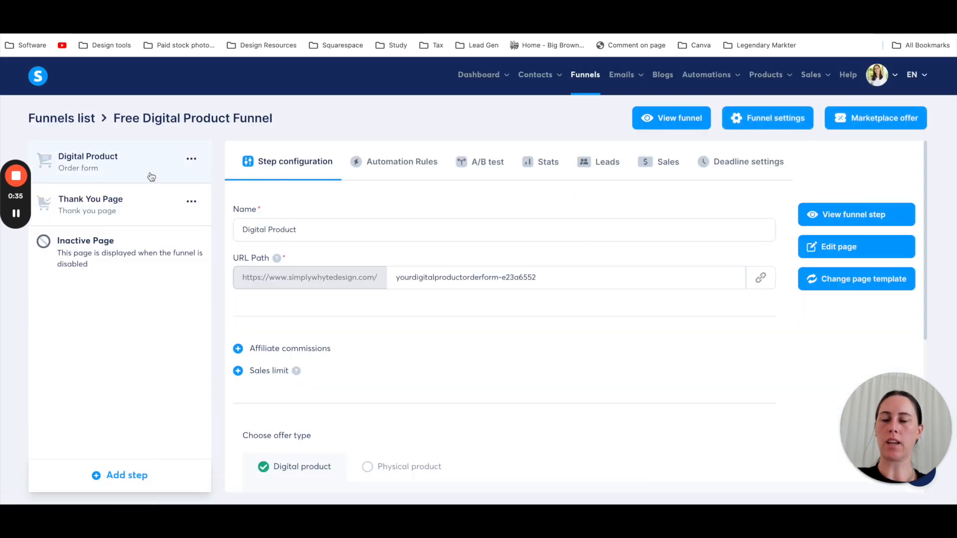
{"action": "mouse_move", "coordinate": [135, 166]}
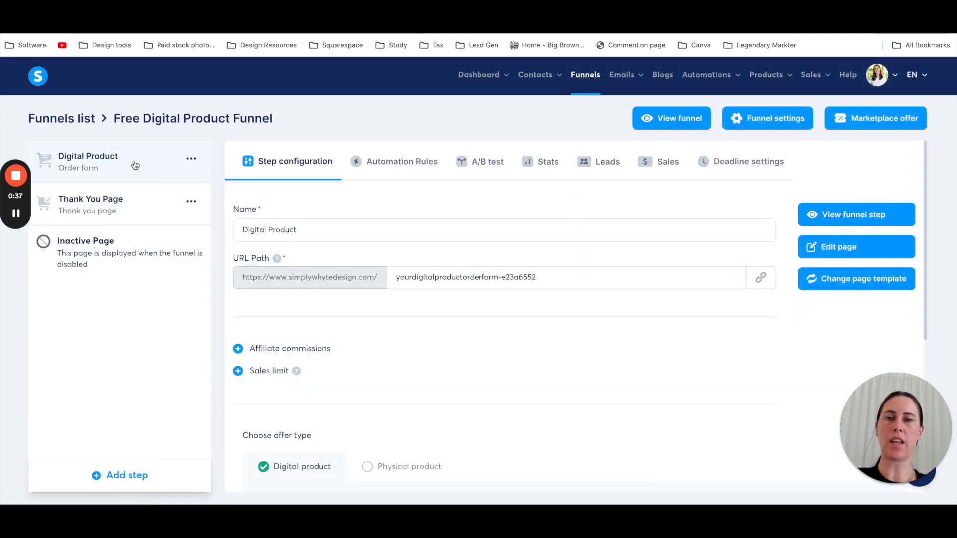
{"action": "mouse_move", "coordinate": [347, 221]}
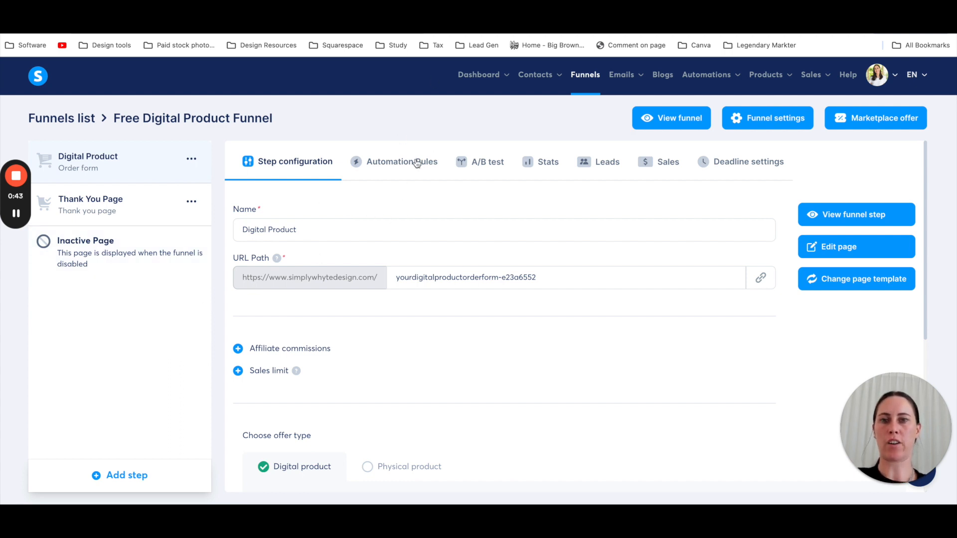
{"action": "mouse_move", "coordinate": [383, 174]}
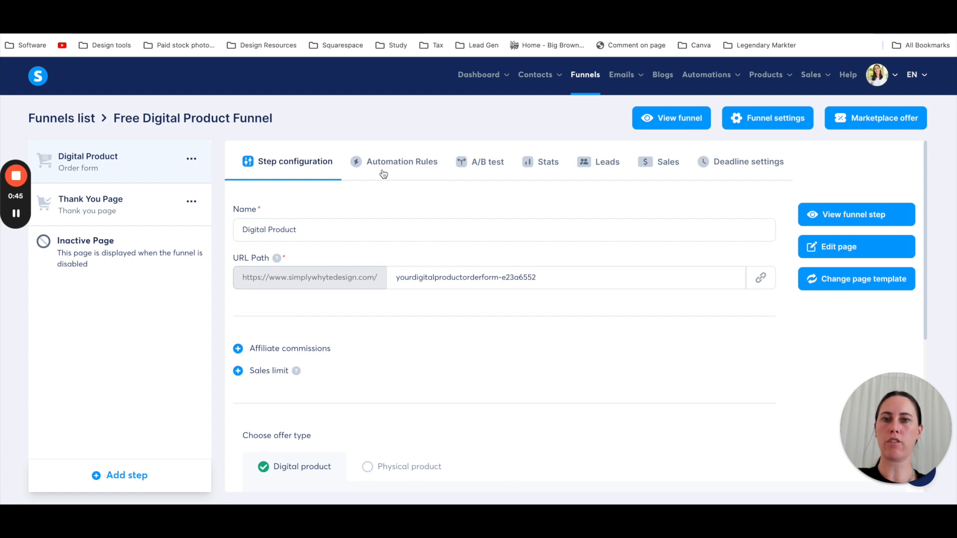
{"action": "left_click", "coordinate": [402, 161]}
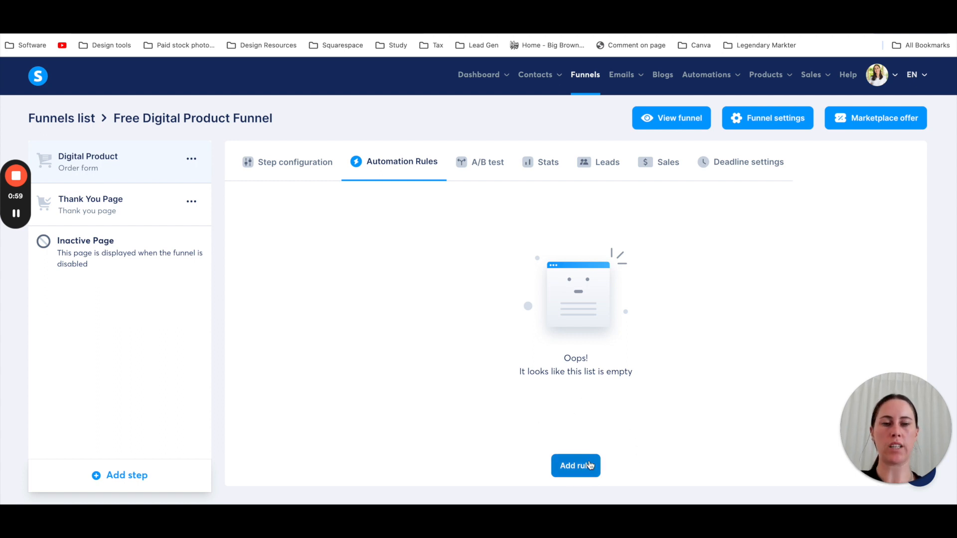
Add a New sale rule with an Add tag 1K Online $7 action and a Send email action.
{"action": "left_click", "coordinate": [574, 465]}
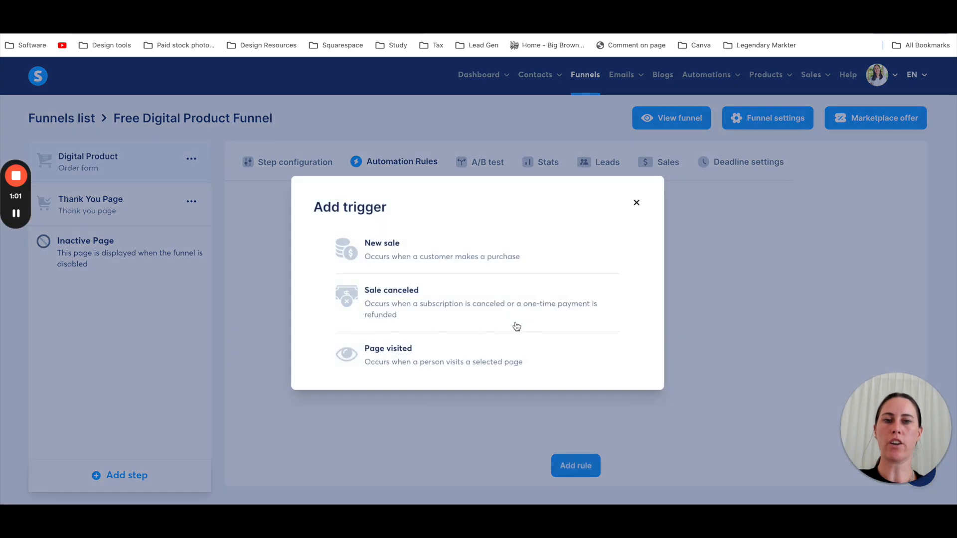
{"action": "left_click", "coordinate": [381, 249]}
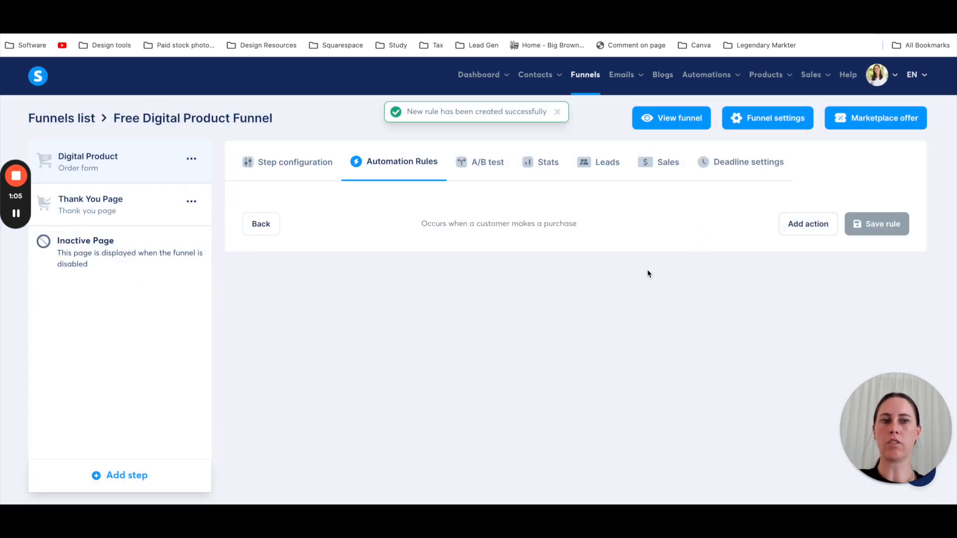
{"action": "left_click", "coordinate": [807, 223]}
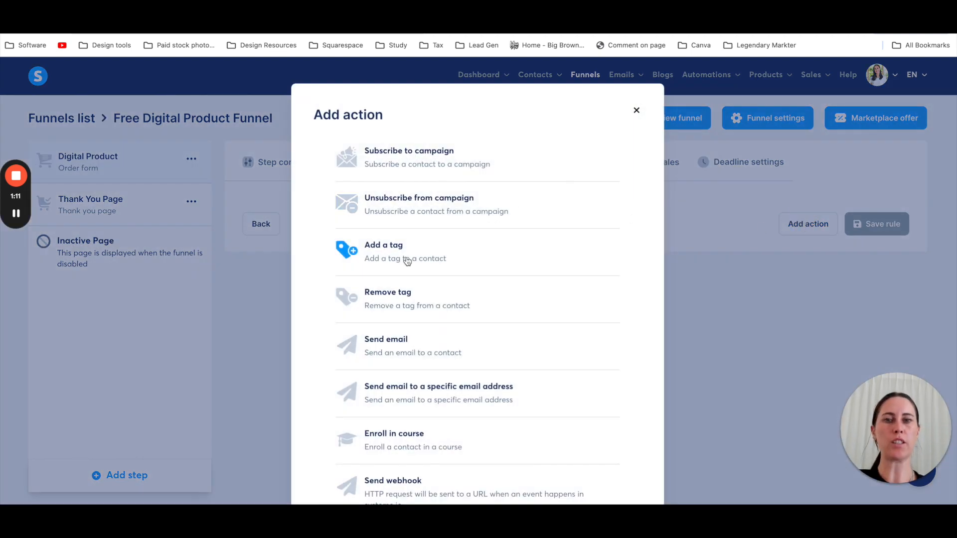
{"action": "left_click", "coordinate": [404, 251]}
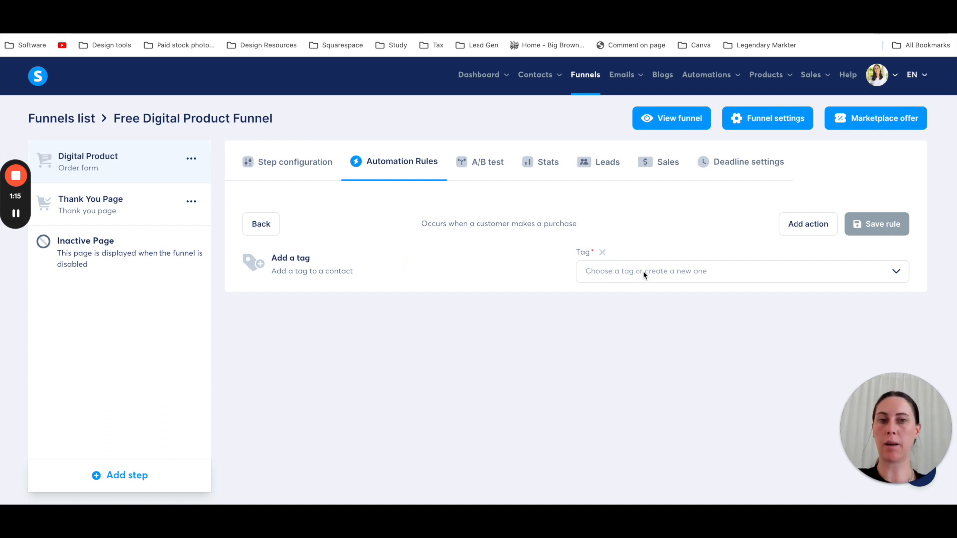
{"action": "left_click", "coordinate": [741, 271]}
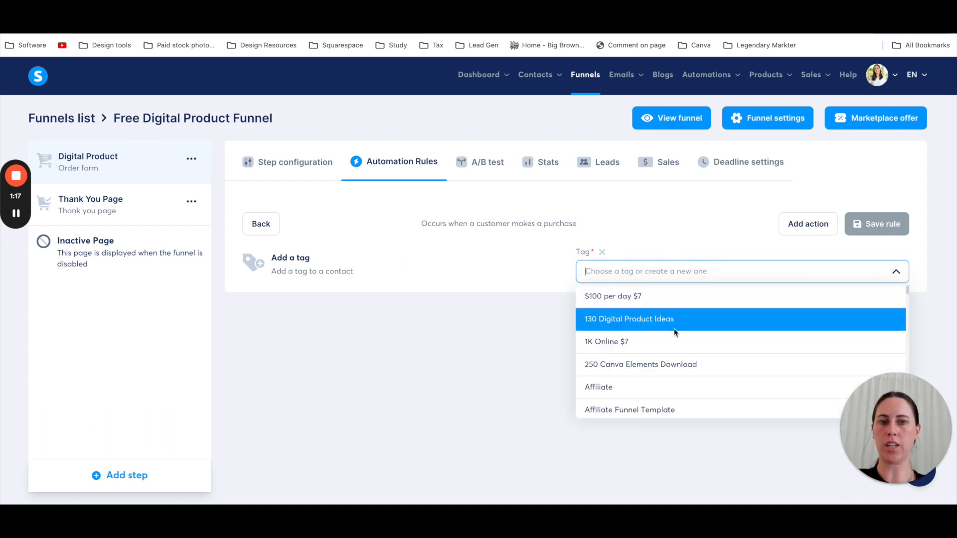
{"action": "left_click", "coordinate": [606, 341]}
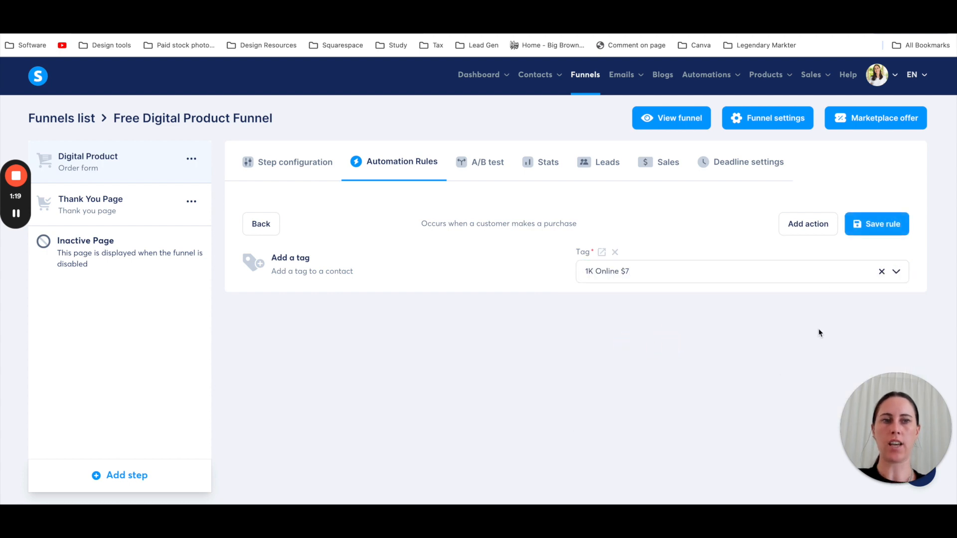
{"action": "left_click", "coordinate": [807, 223]}
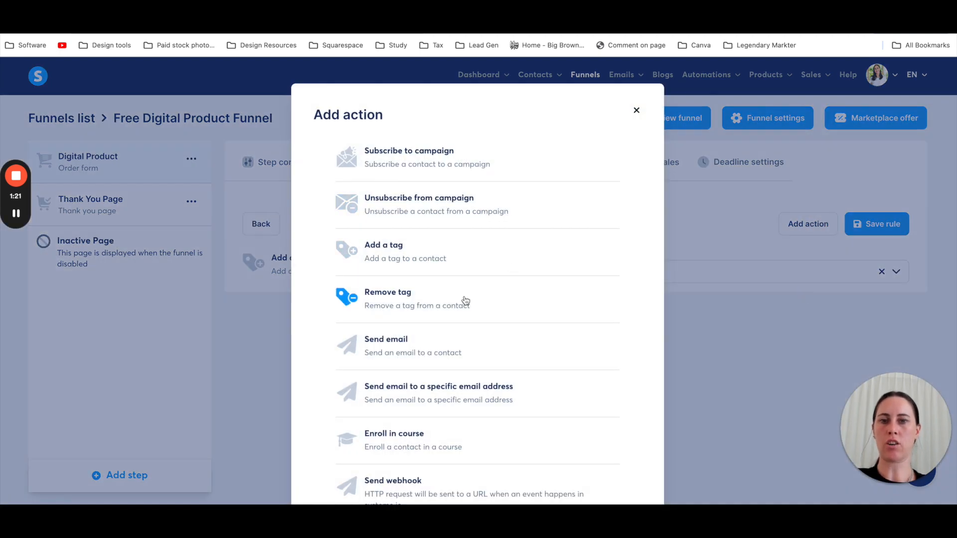
{"action": "left_click", "coordinate": [386, 345]}
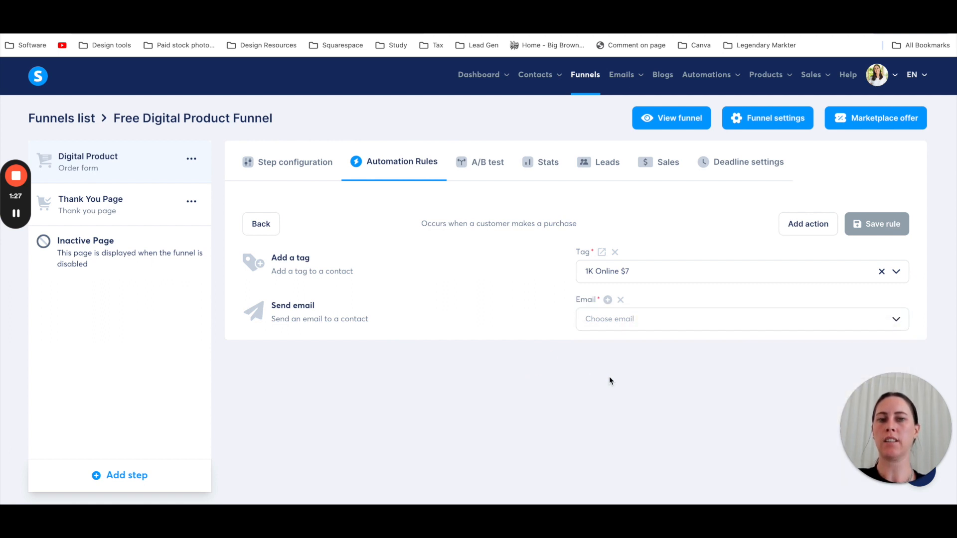
{"action": "mouse_move", "coordinate": [607, 299]}
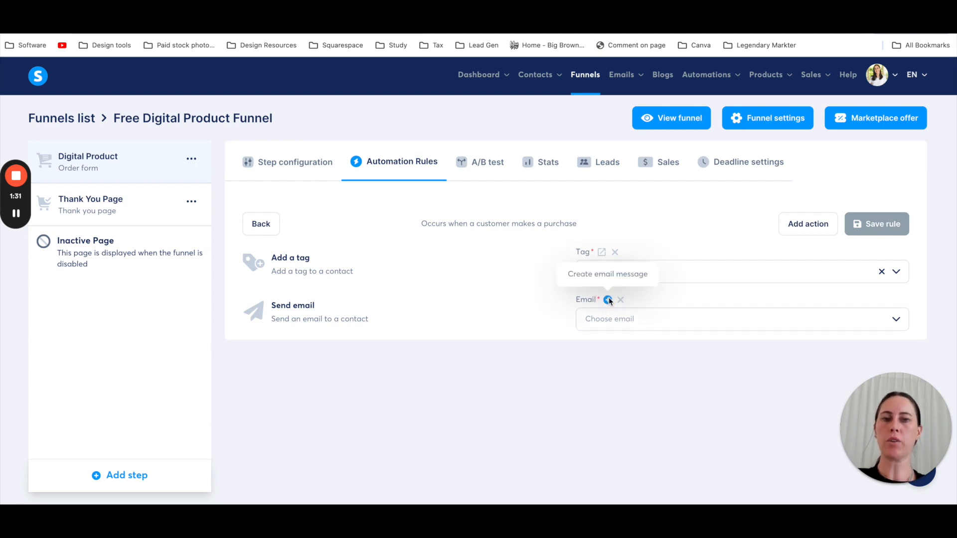
Start a new purchase email and write a 'Hey {first_name}' greeting.
{"action": "left_click", "coordinate": [606, 299]}
{"action": "type", "text": "Thank you for your pur"}
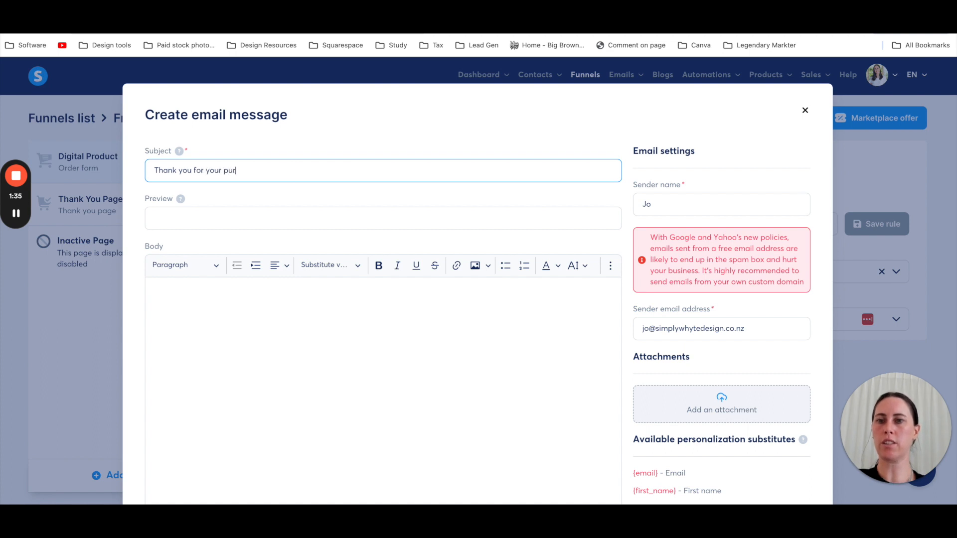
{"action": "type", "text": "chase!"}
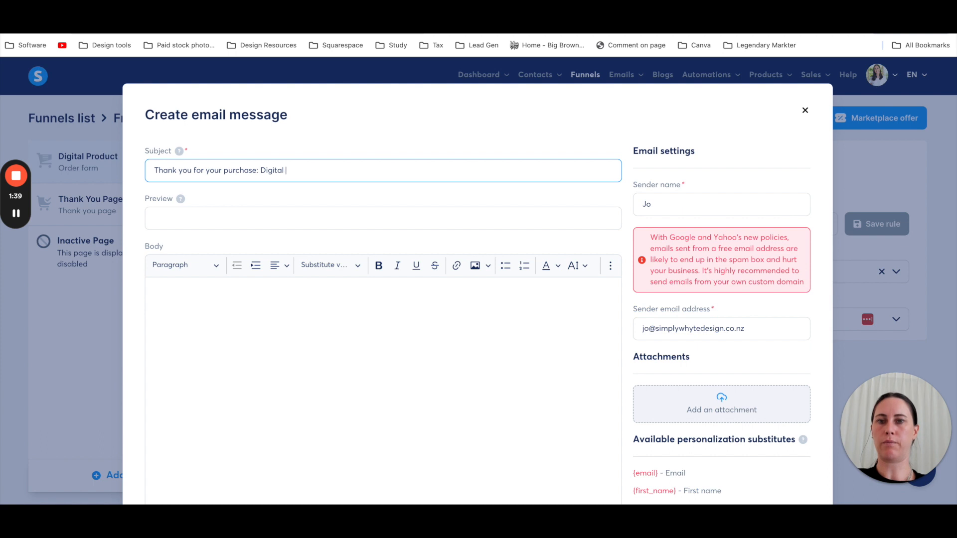
{"action": "type", "text": "product name"}
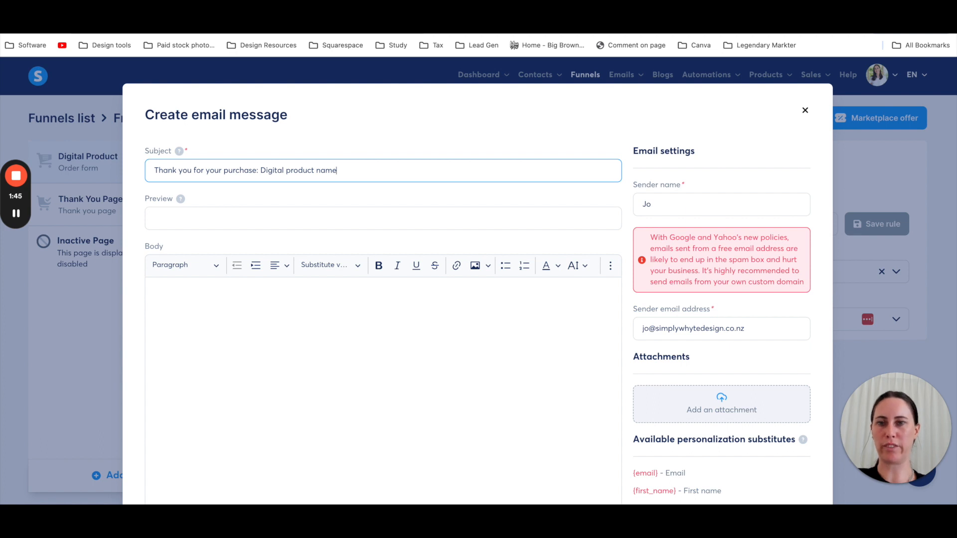
{"action": "type", "text": "Hey"}
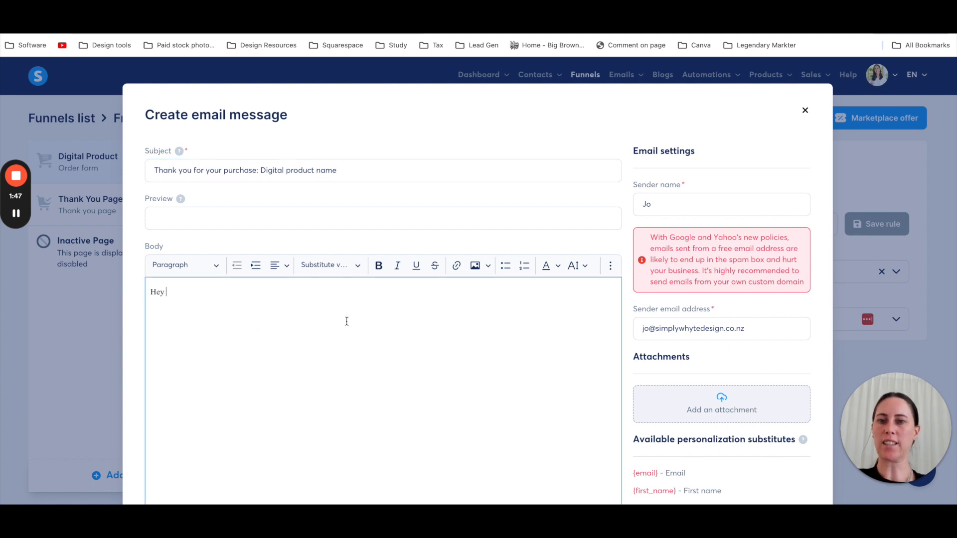
{"action": "left_click", "coordinate": [328, 264]}
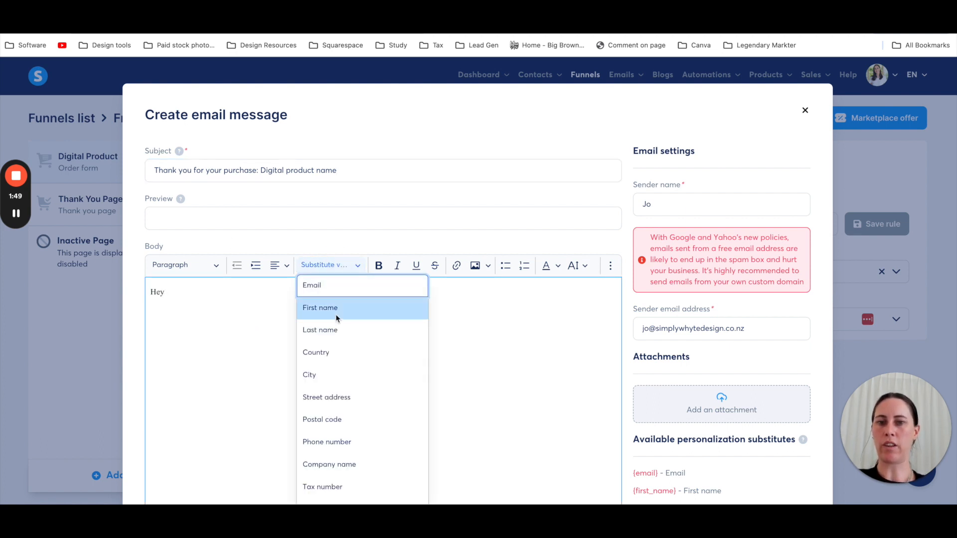
{"action": "left_click", "coordinate": [320, 308]}
{"action": "type", "text": "Thank"}
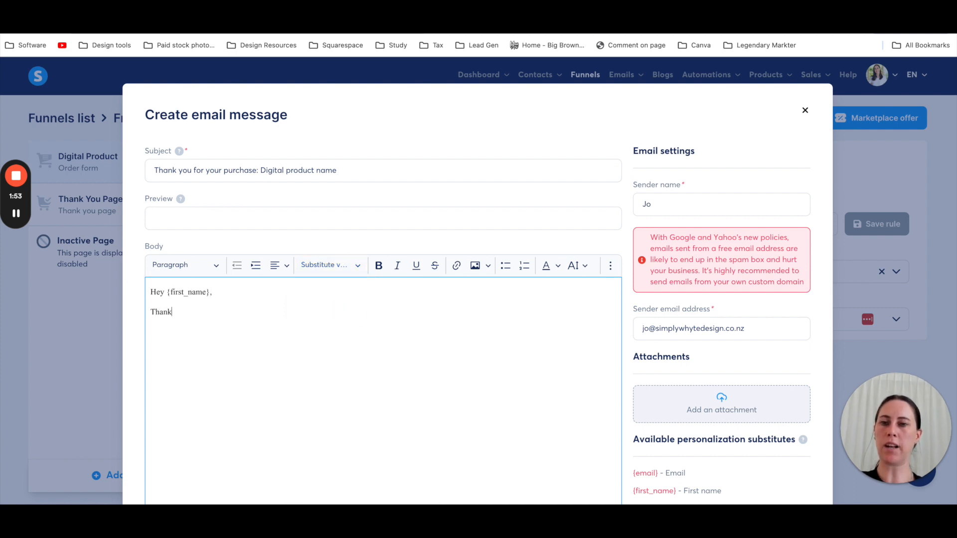
{"action": "key", "text": "Backspace"}
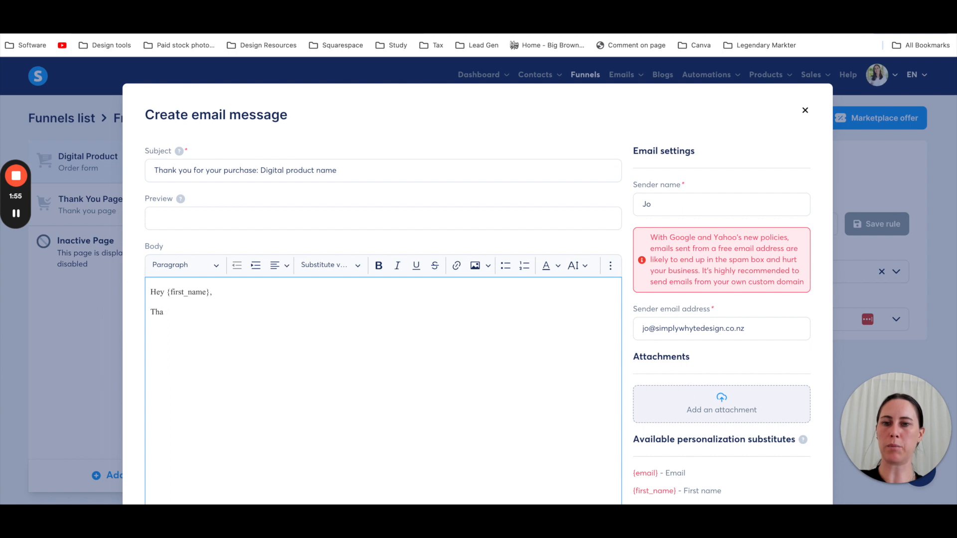
Add the numbered list item 'Download load here' and select its text.
{"action": "type", "text": "1."}
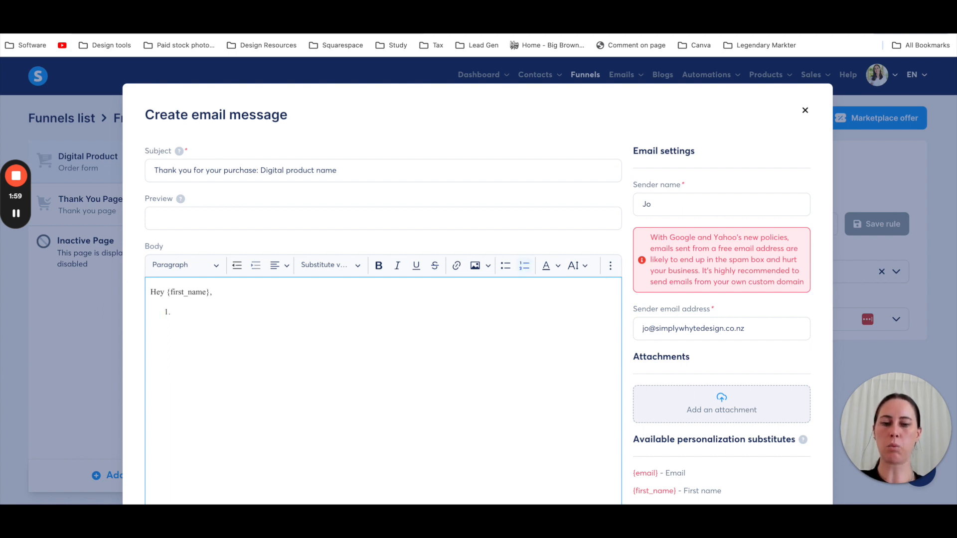
{"action": "type", "text": "Downloa"}
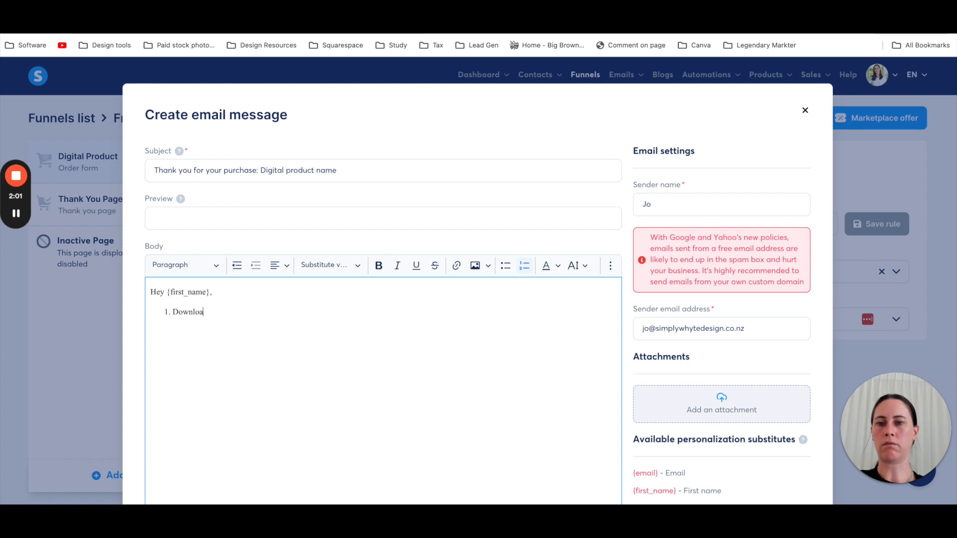
{"action": "type", "text": "load here"}
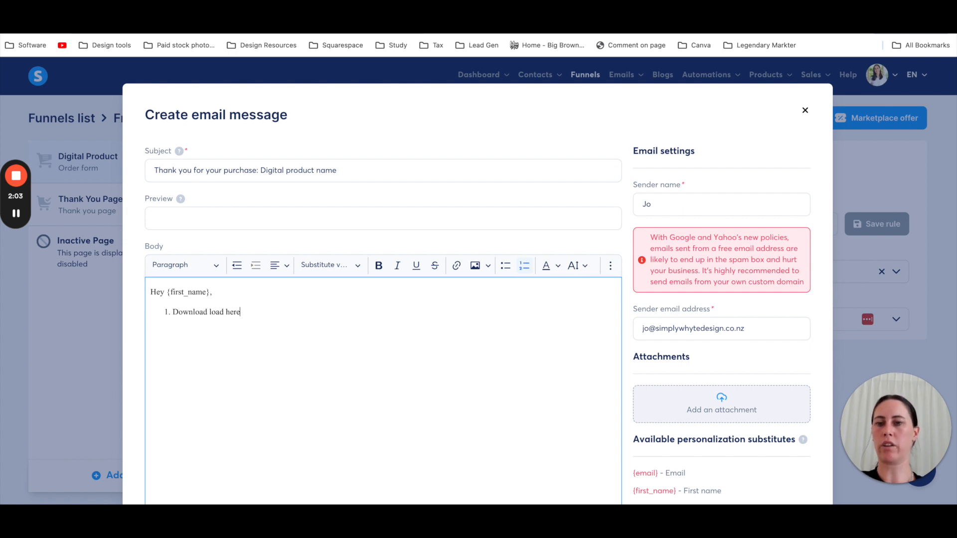
{"action": "key", "text": "Enter"}
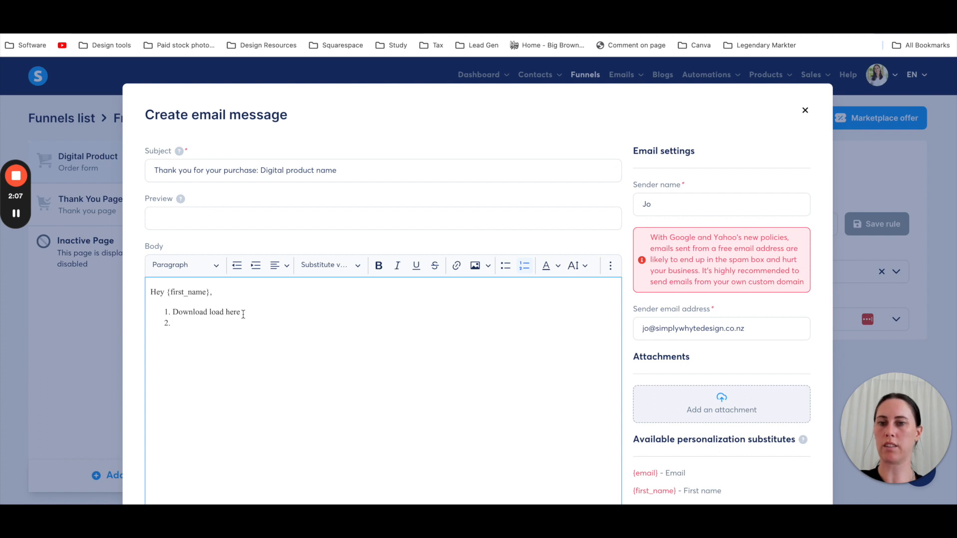
{"action": "left_click_drag", "start_coordinate": [172, 312], "coordinate": [240, 312]}
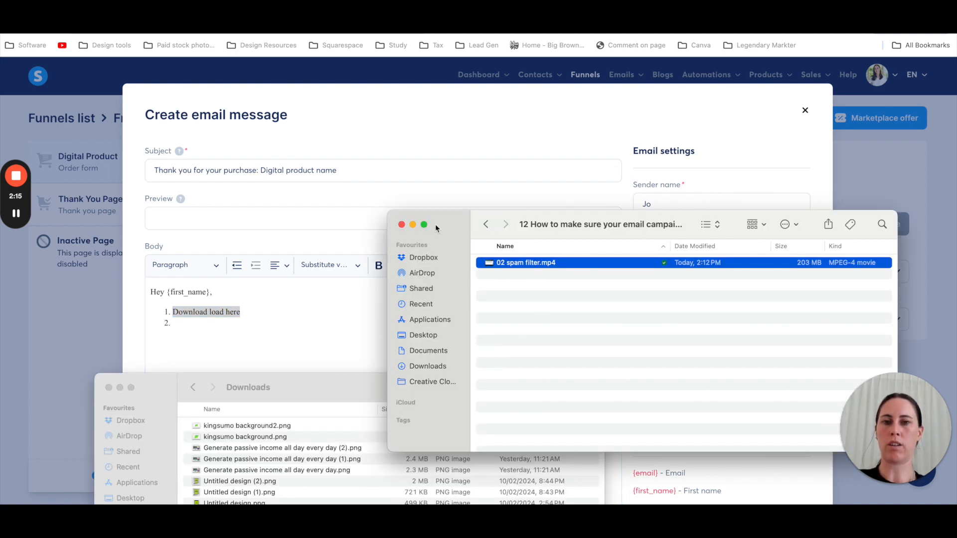
In Finder's Dropbox folder, copy the link for Bathroom print.pdf.
{"action": "left_click", "coordinate": [423, 257]}
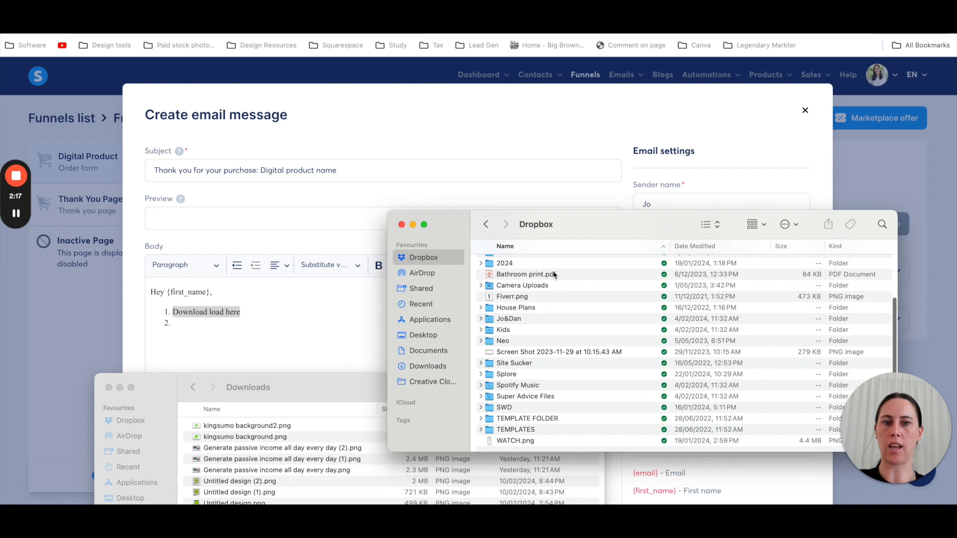
{"action": "left_click", "coordinate": [525, 274]}
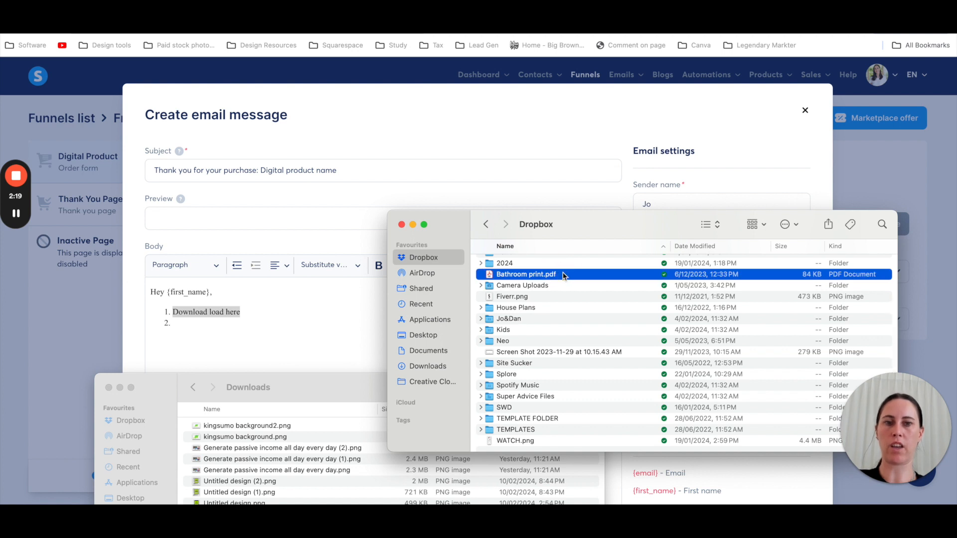
{"action": "right_click", "coordinate": [525, 274]}
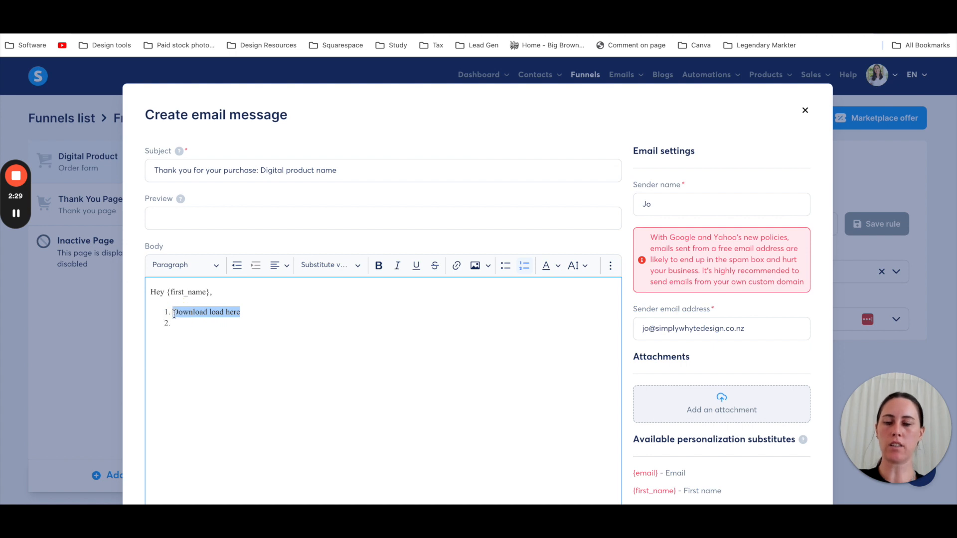
{"action": "left_click", "coordinate": [721, 404]}
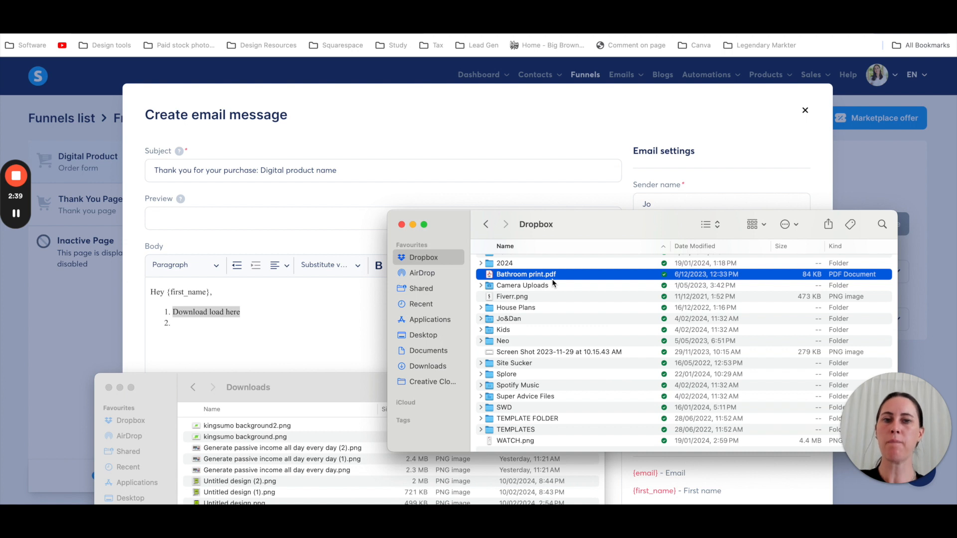
{"action": "mouse_move", "coordinate": [552, 283]}
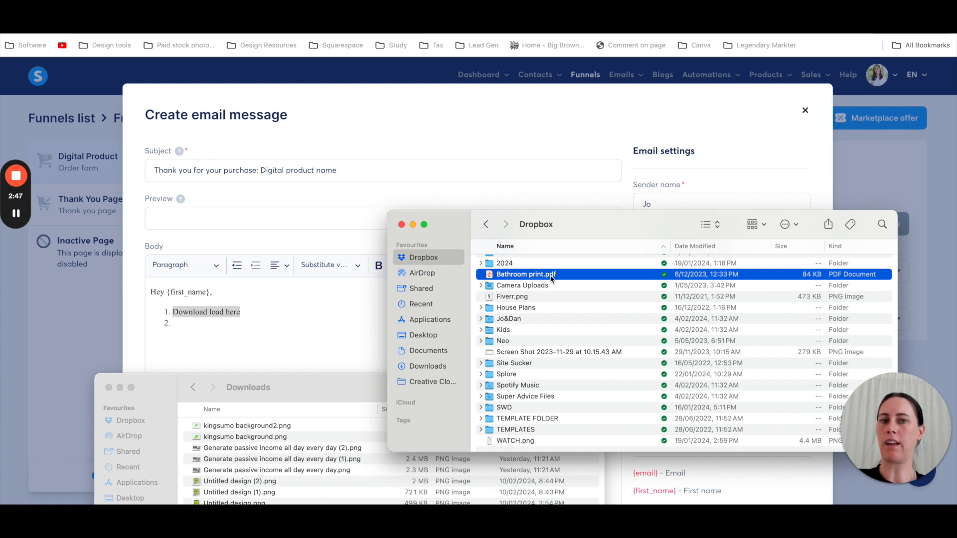
{"action": "mouse_move", "coordinate": [291, 291]}
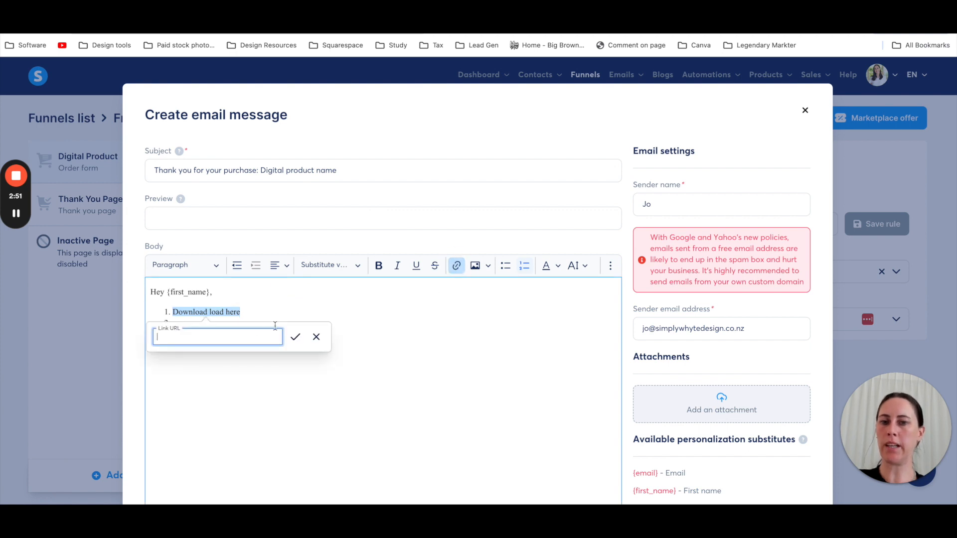
Link 'Download load here' to the Dropbox URL, sign off with 'Thanks', and close the editor.
{"action": "type", "text": "ey=tqyfbh5lr7jawqvo8m1tt8vrc&dl=0"}
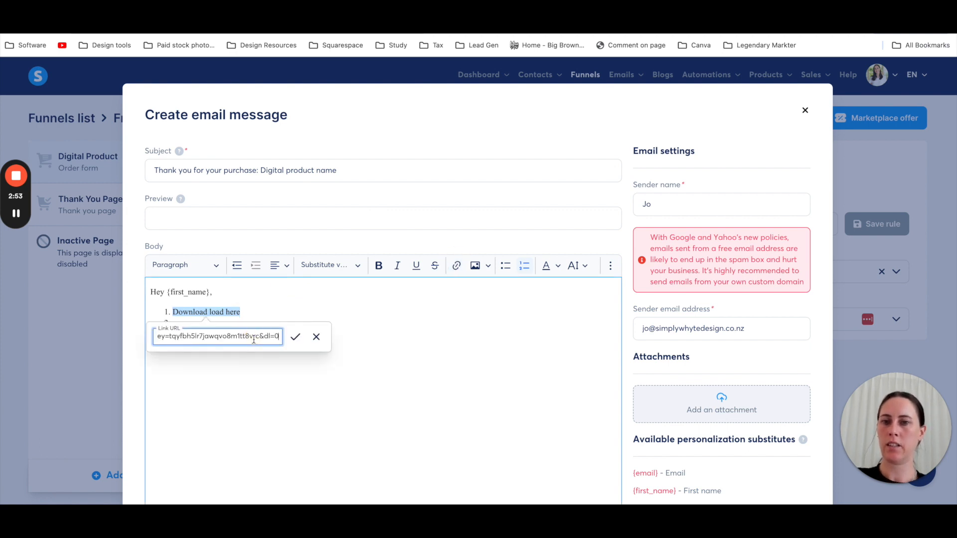
{"action": "left_click", "coordinate": [296, 337]}
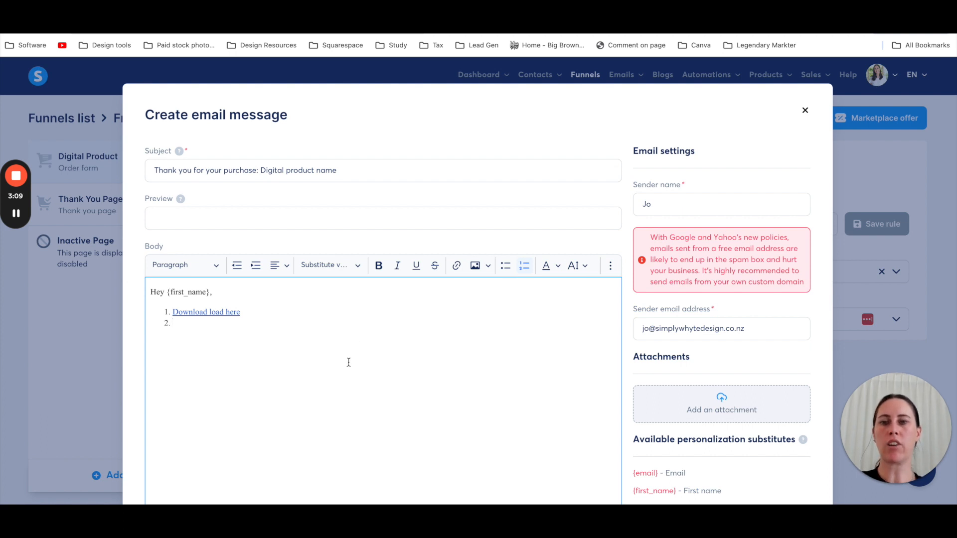
{"action": "mouse_move", "coordinate": [299, 373]}
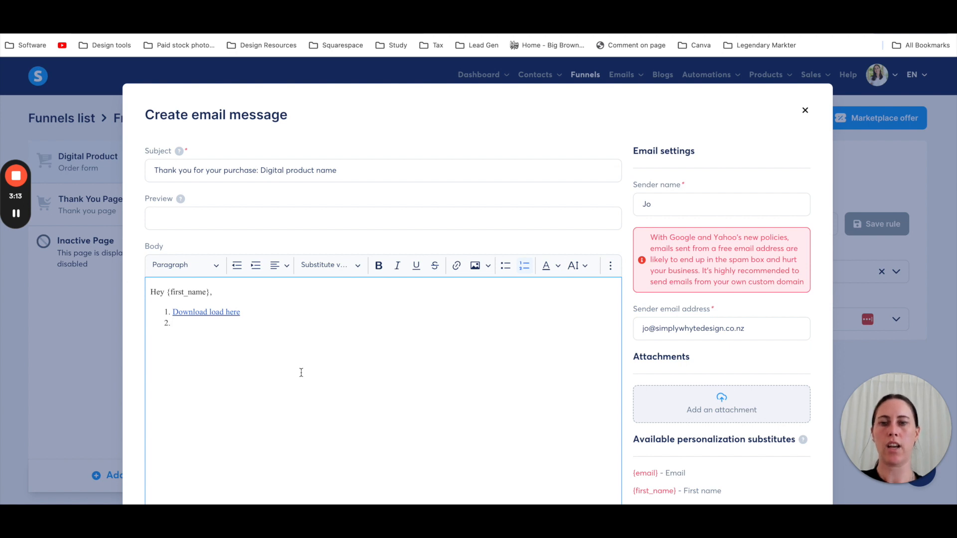
{"action": "scroll", "scroll_direction": "down", "scroll_amount": 3}
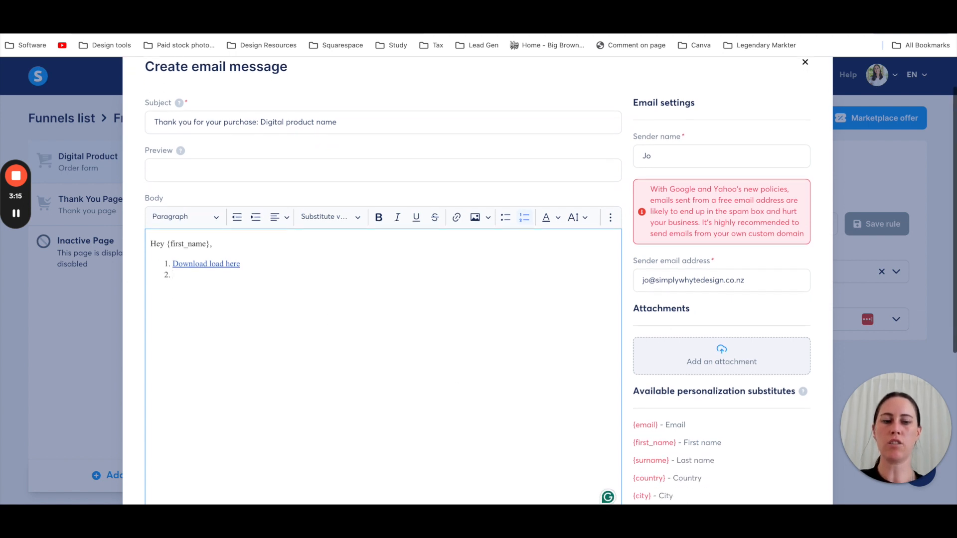
{"action": "type", "text": "Thanks"}
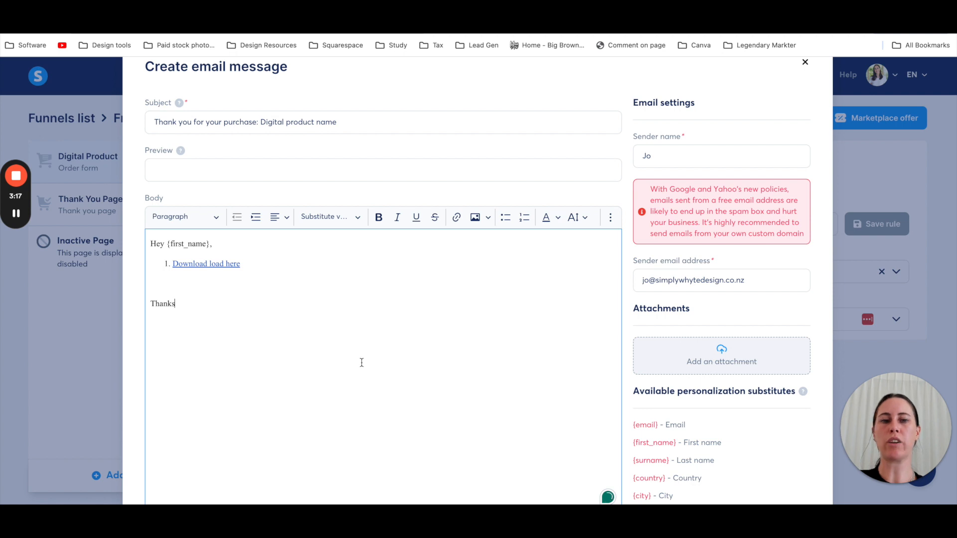
{"action": "scroll", "scroll_direction": "down", "scroll_amount": 3}
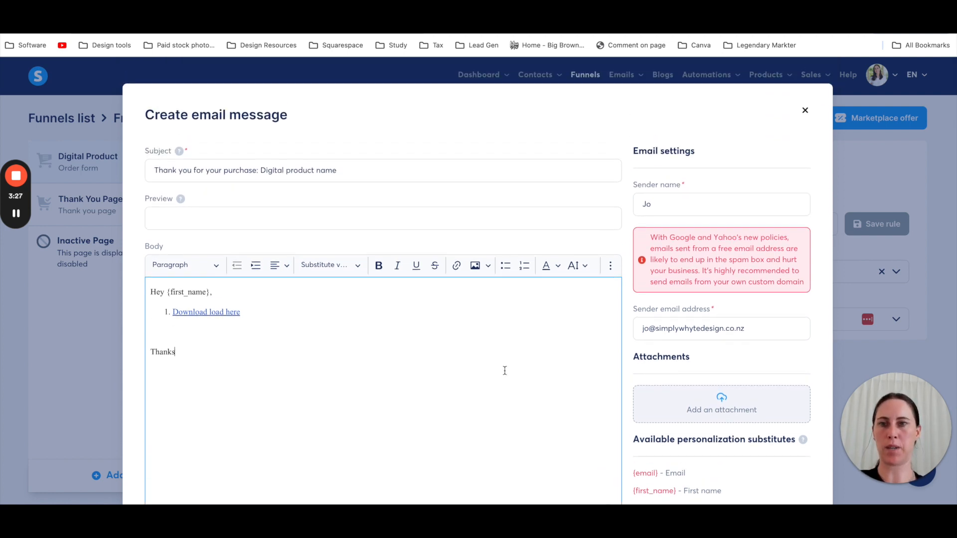
{"action": "scroll", "scroll_direction": "down", "scroll_amount": 3}
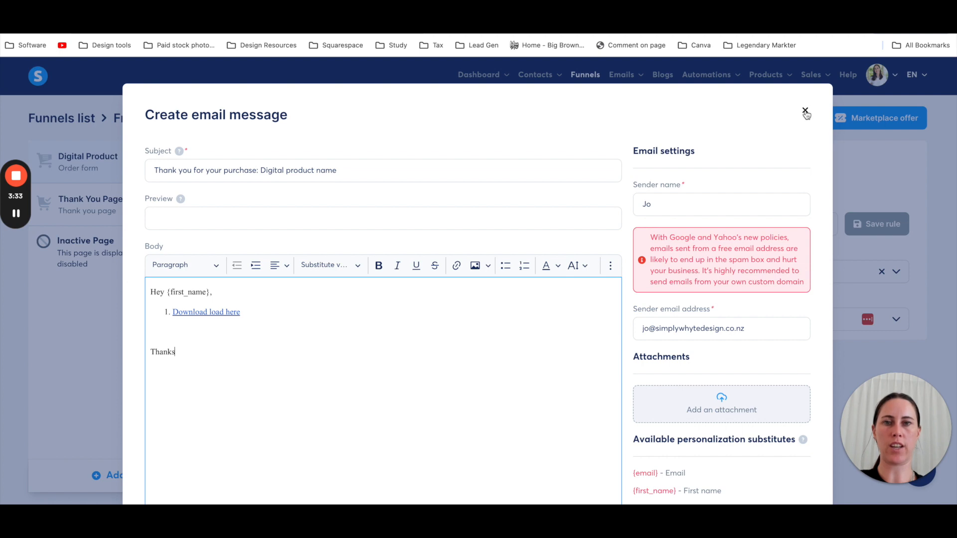
{"action": "left_click", "coordinate": [805, 112]}
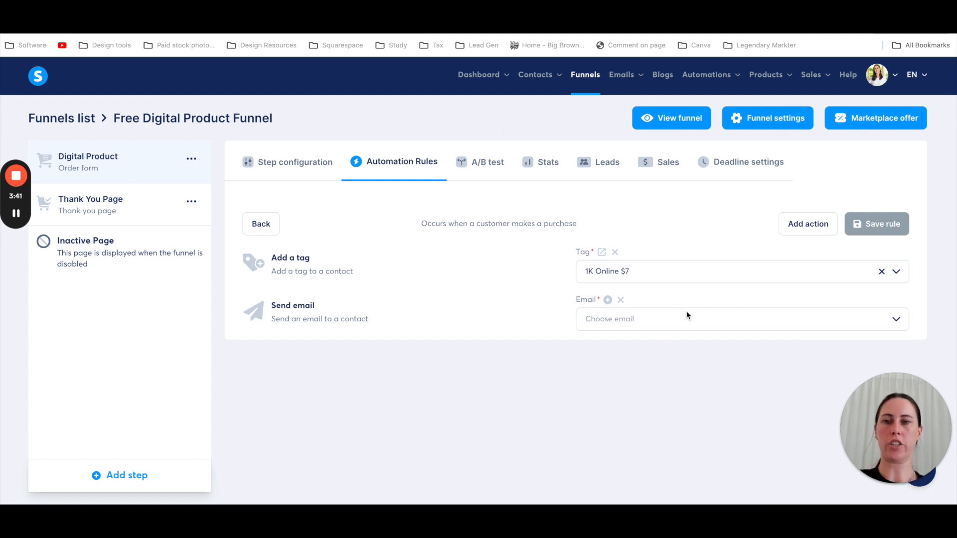
{"action": "mouse_move", "coordinate": [660, 381]}
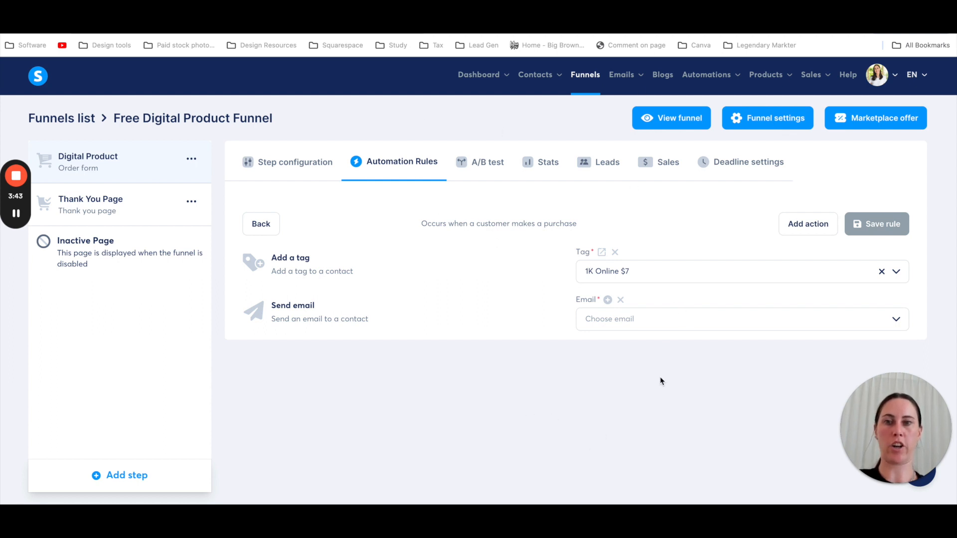
{"action": "mouse_move", "coordinate": [639, 363]}
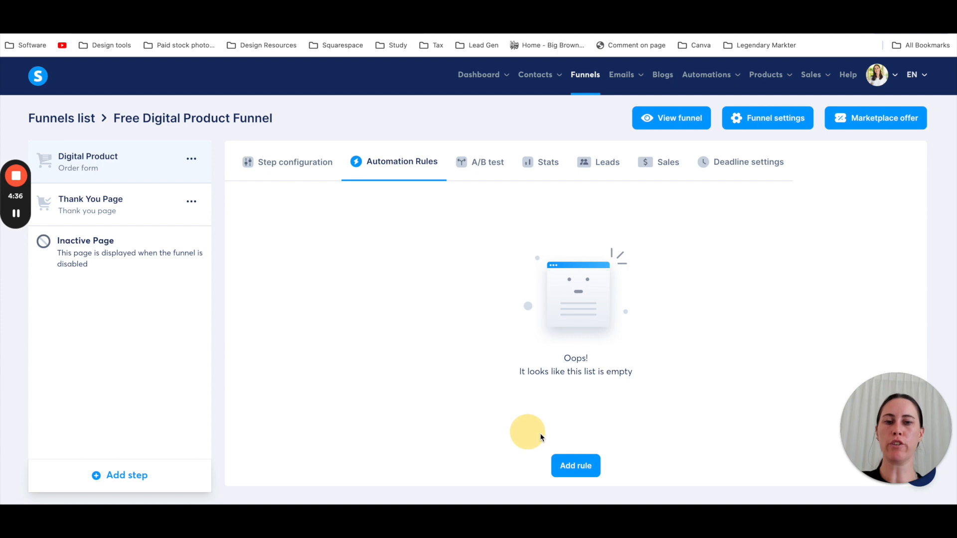
From the empty Automation Rules list, start a fresh rule to see its trigger choices.
{"action": "left_click", "coordinate": [574, 465]}
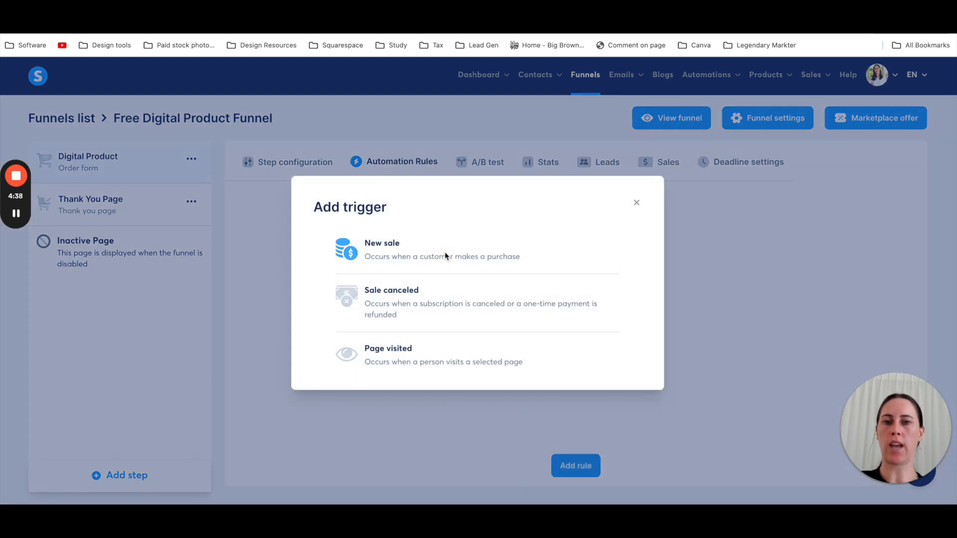
Save a New sale rule that tags buyers 1K Online $7, then view the email campaigns.
{"action": "left_click", "coordinate": [381, 249]}
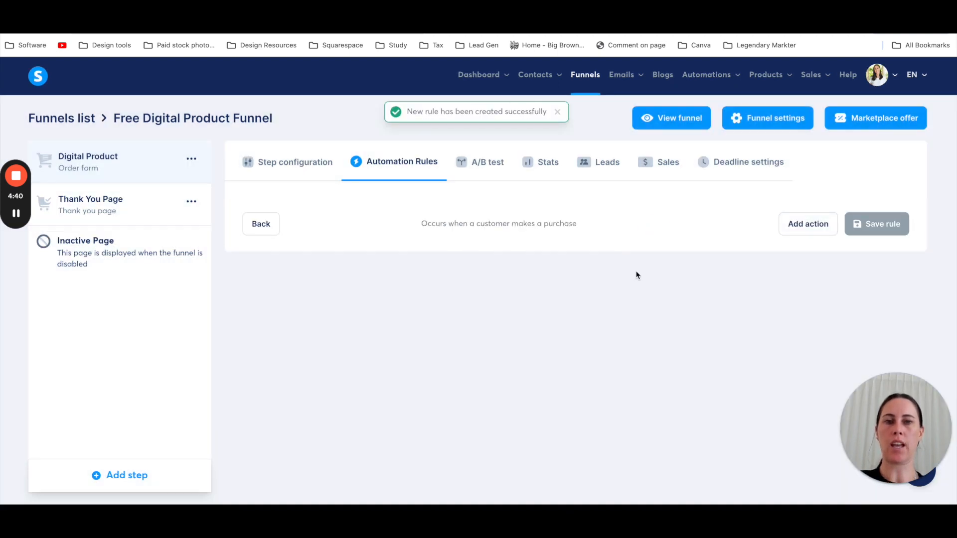
{"action": "left_click", "coordinate": [807, 223]}
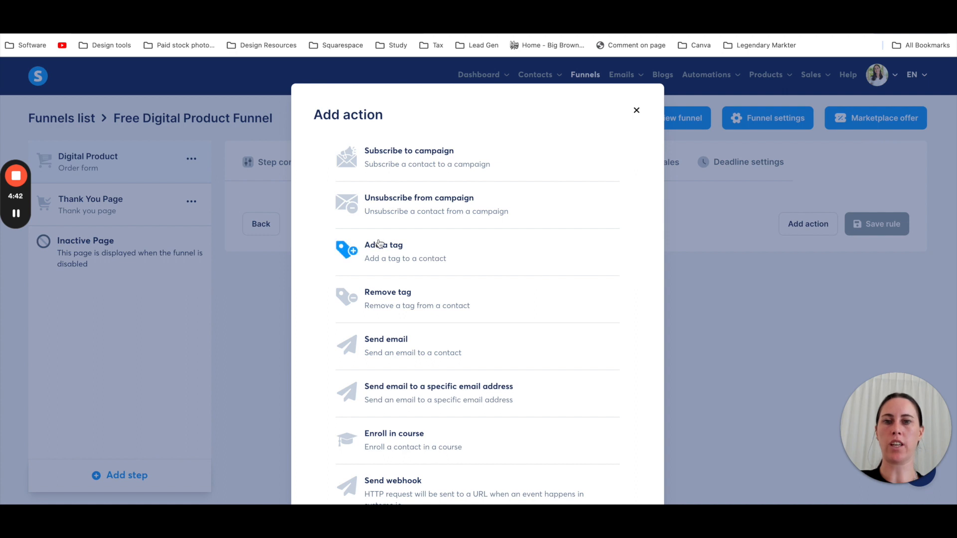
{"action": "left_click", "coordinate": [383, 245]}
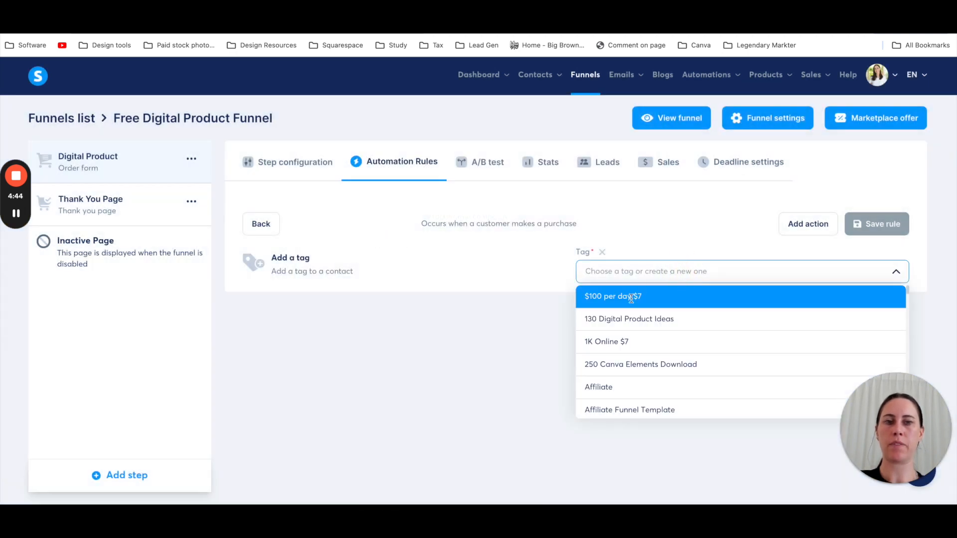
{"action": "left_click", "coordinate": [606, 341]}
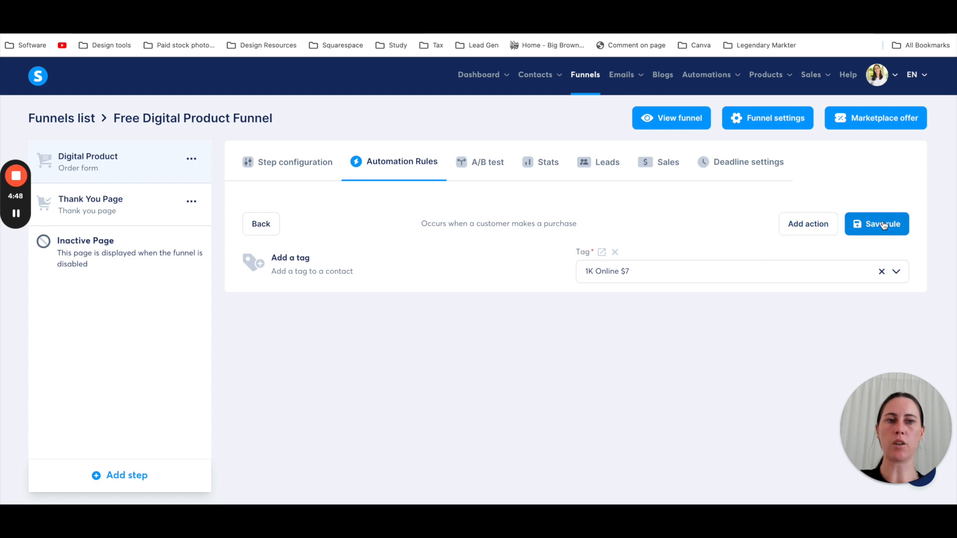
{"action": "left_click", "coordinate": [882, 224]}
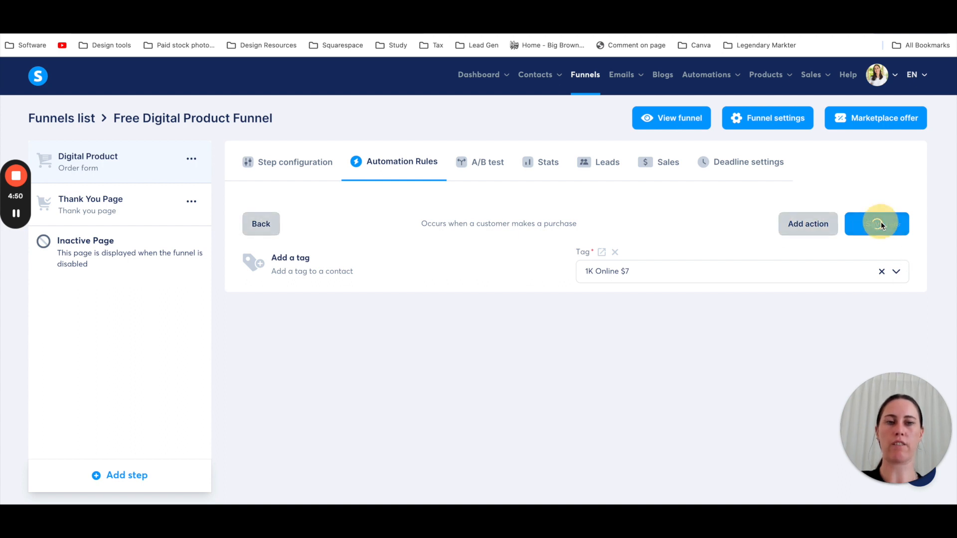
{"action": "left_click", "coordinate": [877, 224]}
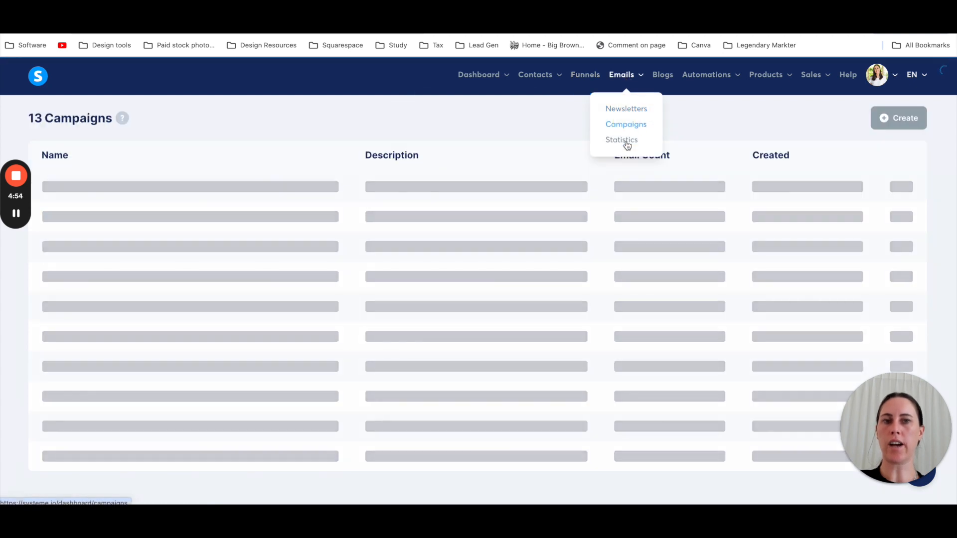
{"action": "left_click", "coordinate": [626, 124]}
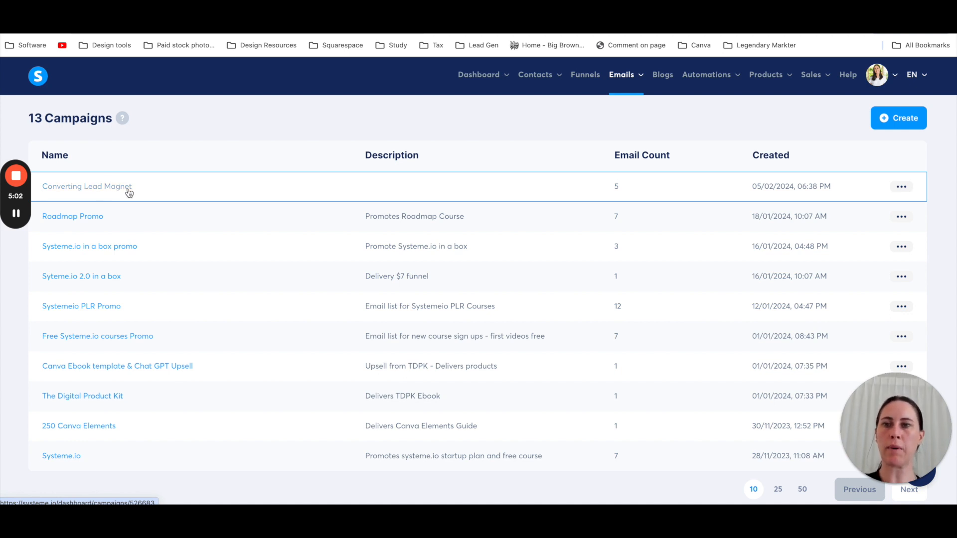
{"action": "mouse_move", "coordinate": [519, 139]}
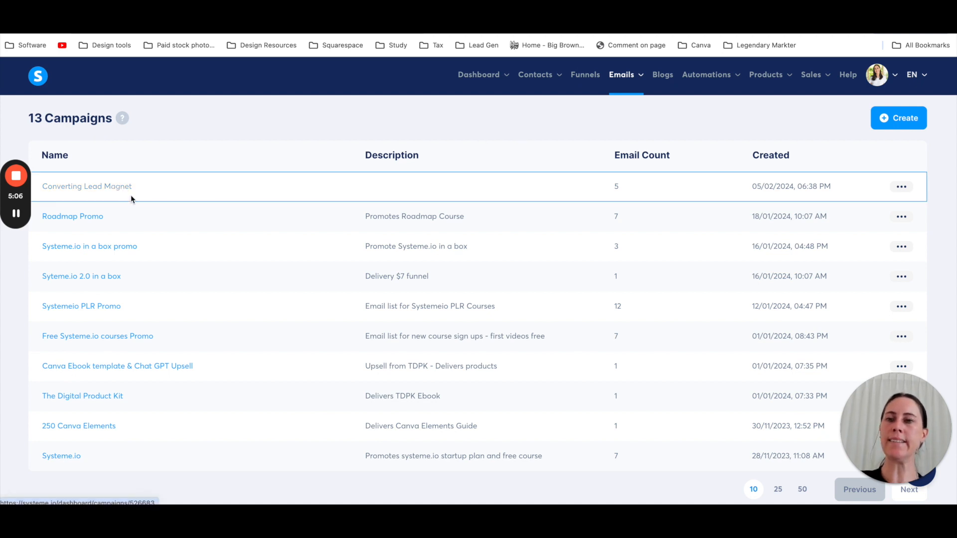
{"action": "mouse_move", "coordinate": [136, 174]}
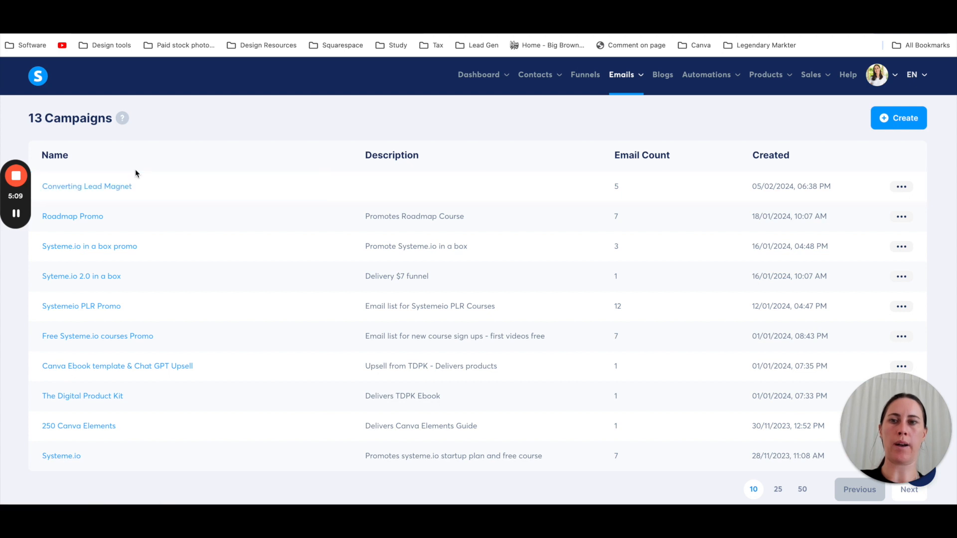
{"action": "mouse_move", "coordinate": [115, 172]}
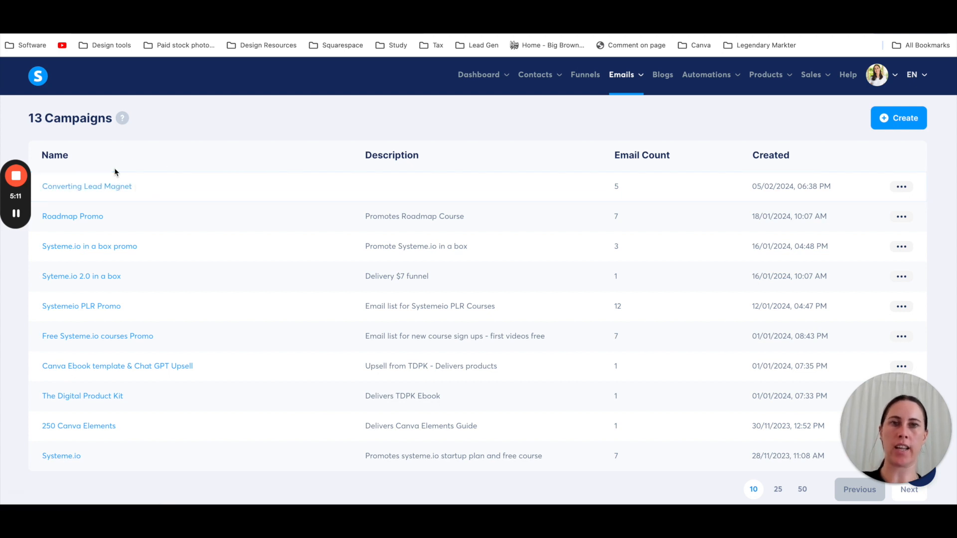
{"action": "mouse_move", "coordinate": [714, 109]}
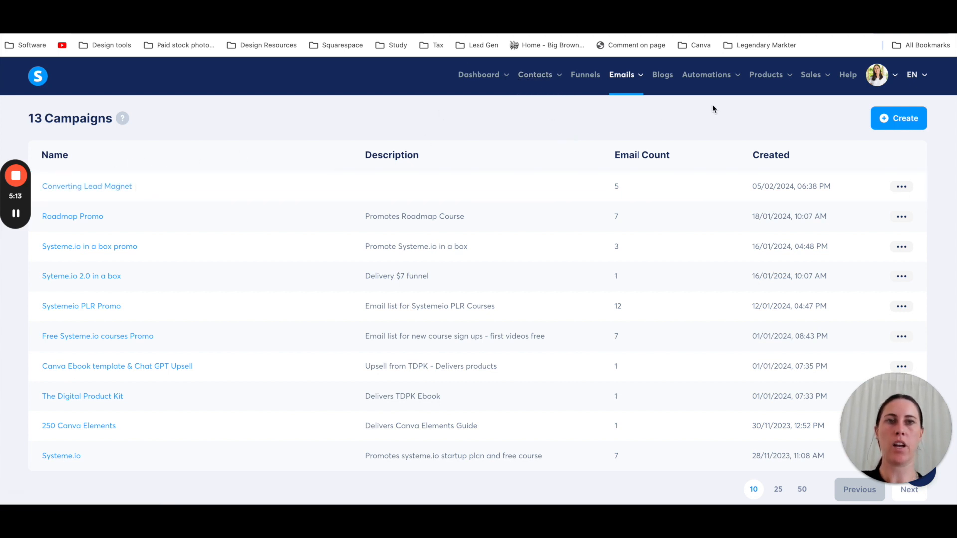
Create a workflow named 'Test' under Automations > Workflows and open its builder.
{"action": "left_click", "coordinate": [707, 74]}
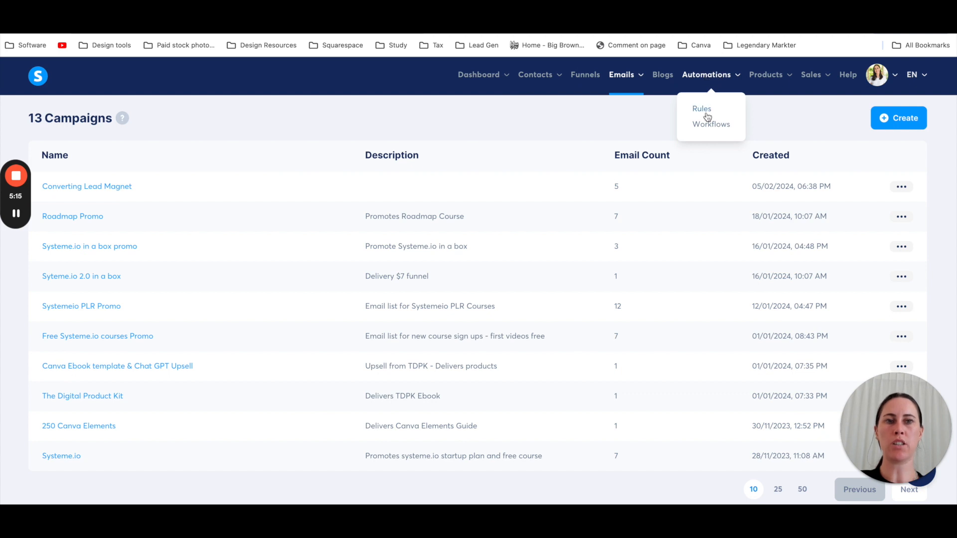
{"action": "left_click", "coordinate": [711, 124]}
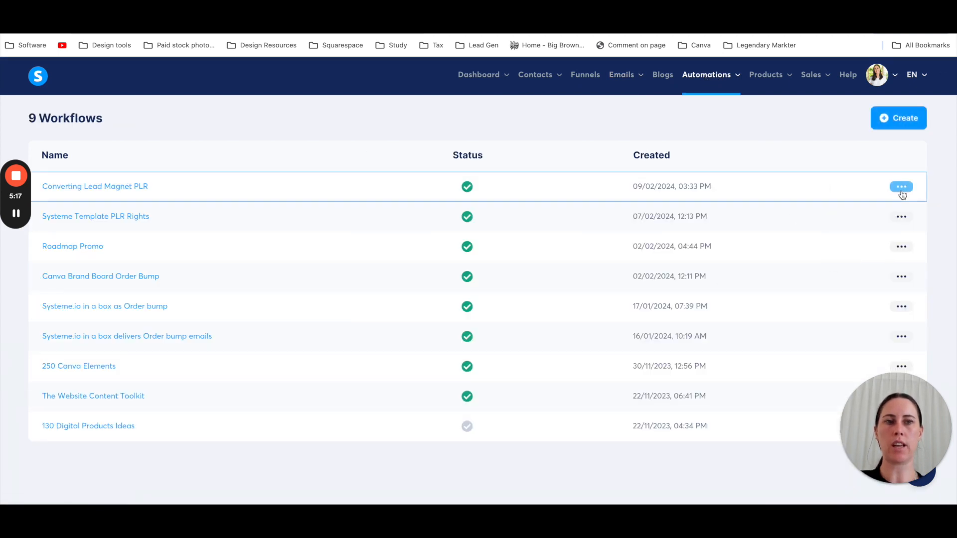
{"action": "left_click", "coordinate": [897, 117]}
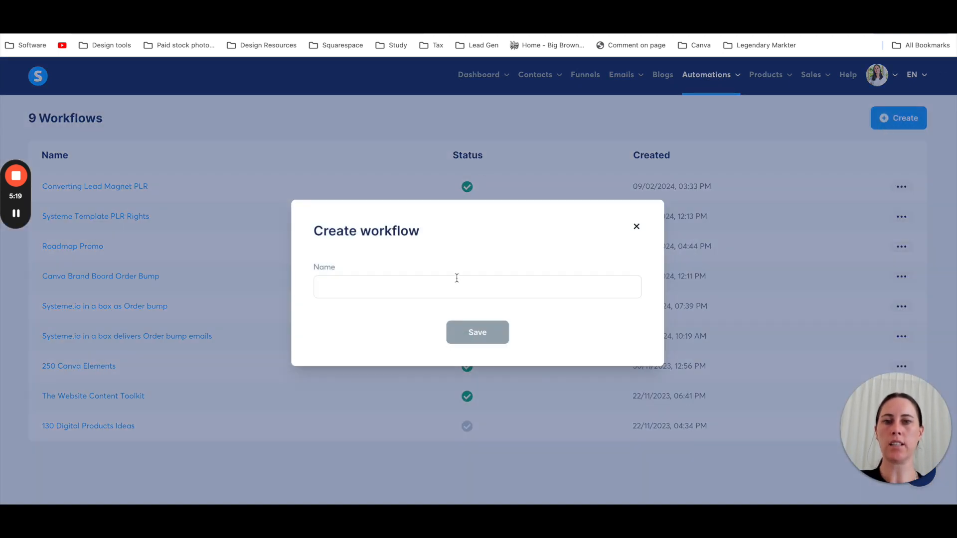
{"action": "type", "text": "D"}
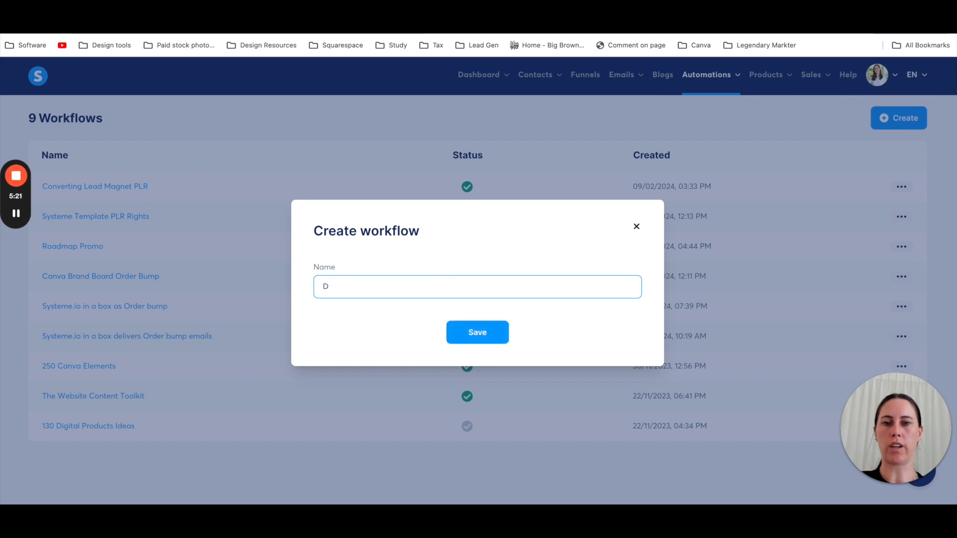
{"action": "type", "text": "Test"}
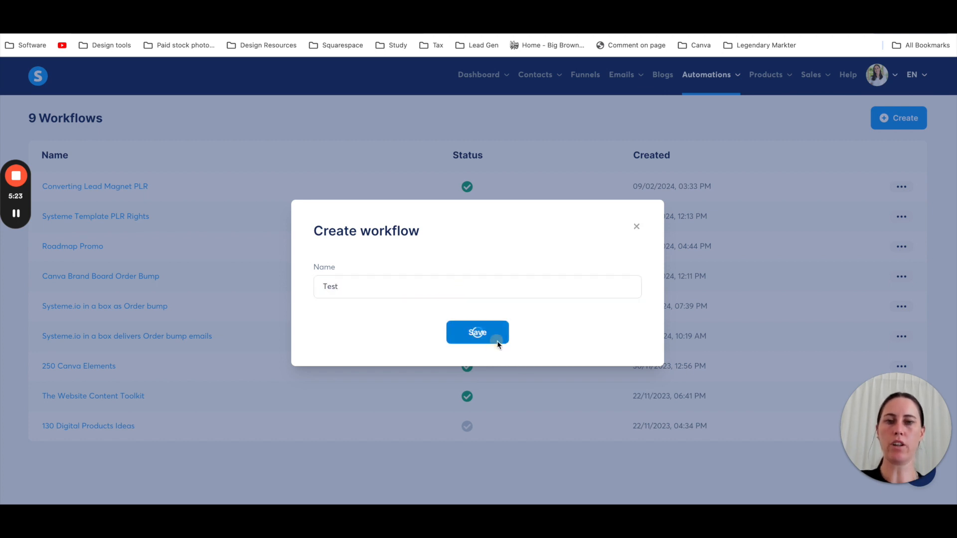
{"action": "left_click", "coordinate": [477, 333]}
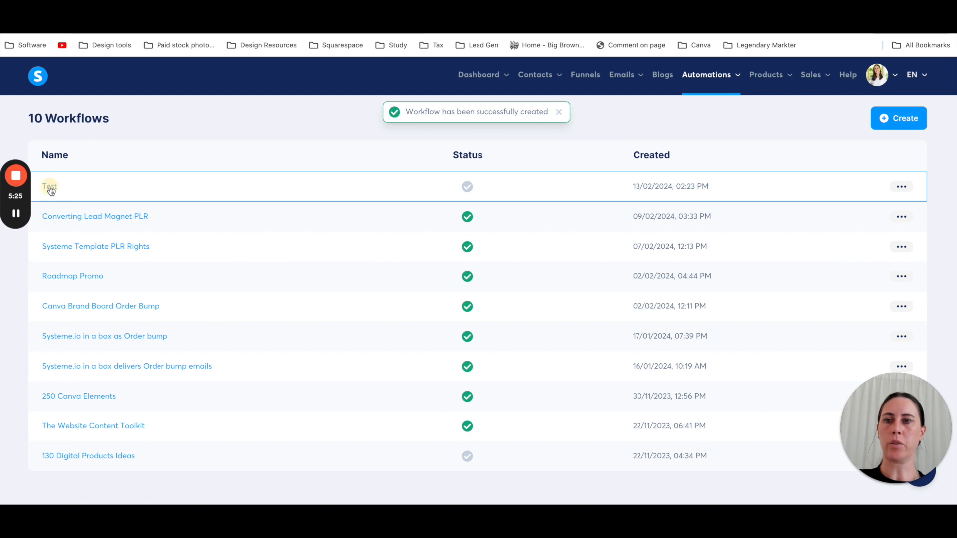
{"action": "left_click", "coordinate": [49, 186]}
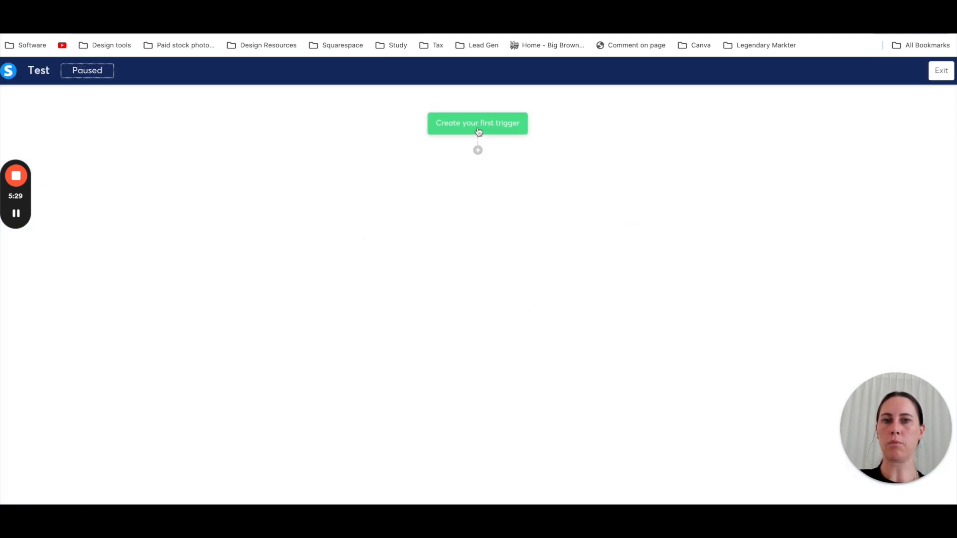
Trigger the Test workflow when the EBOOK: Digital Dollars tag is added.
{"action": "left_click", "coordinate": [477, 122]}
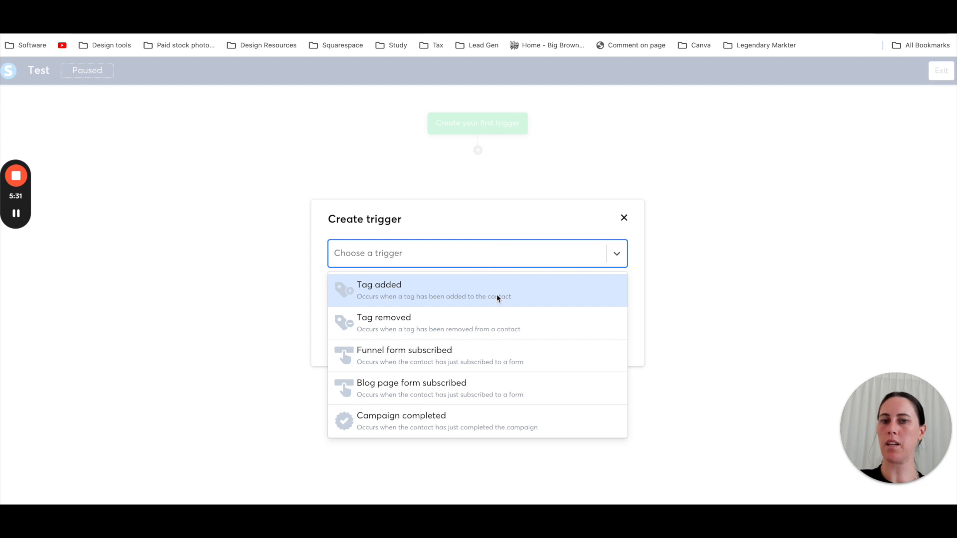
{"action": "left_click", "coordinate": [378, 290]}
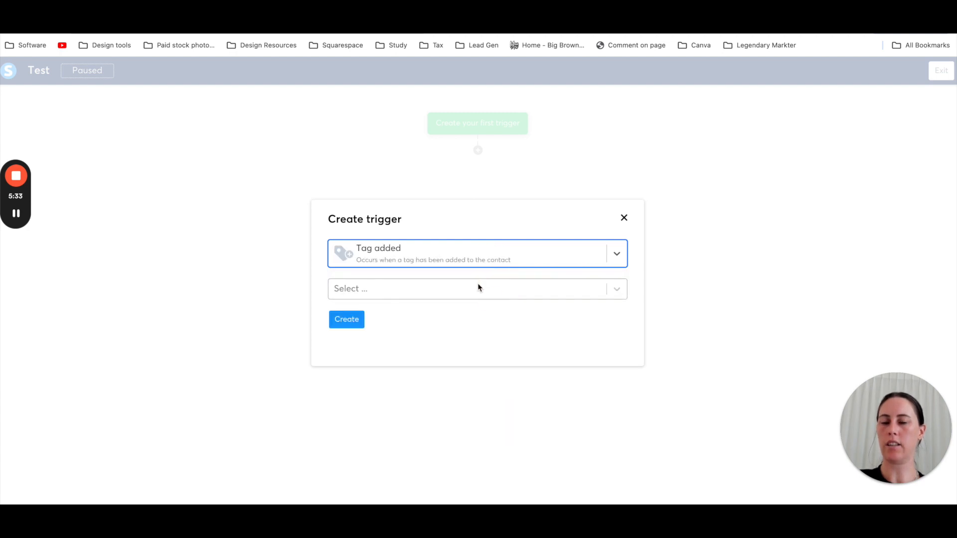
{"action": "left_click", "coordinate": [477, 288]}
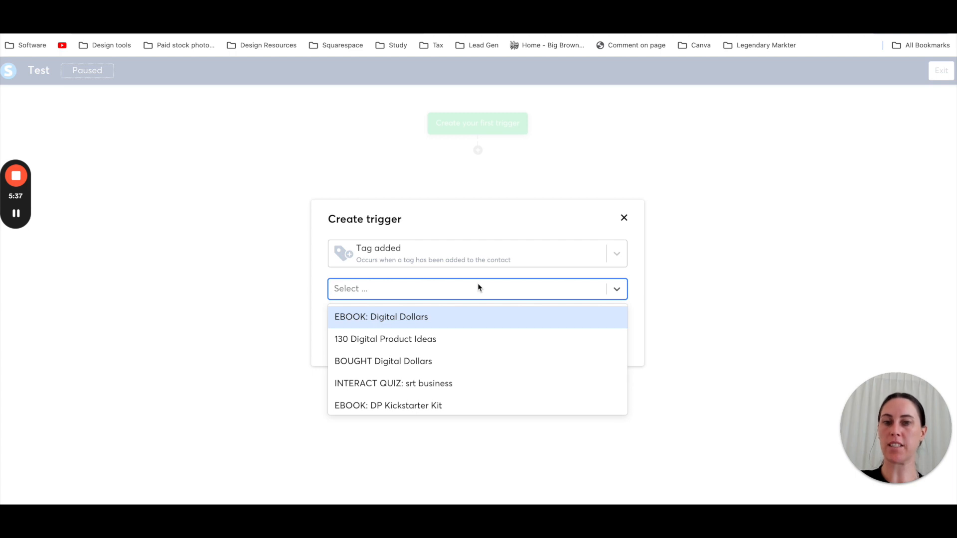
{"action": "mouse_move", "coordinate": [479, 291]}
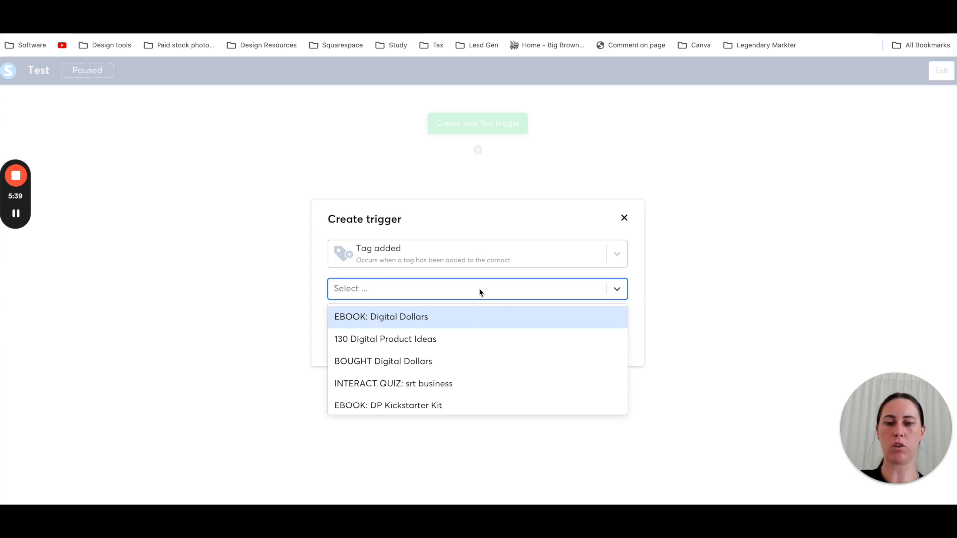
{"action": "left_click", "coordinate": [381, 317]}
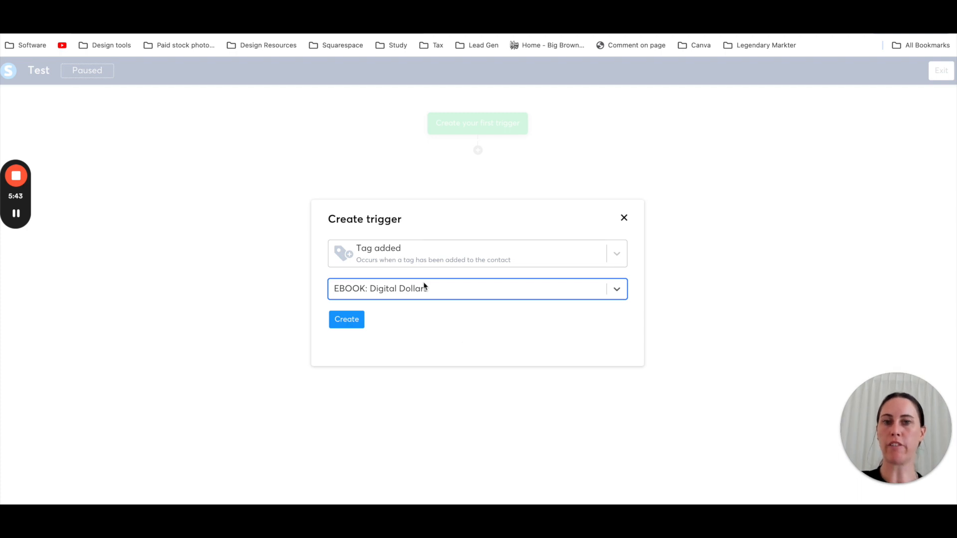
{"action": "left_click", "coordinate": [345, 319]}
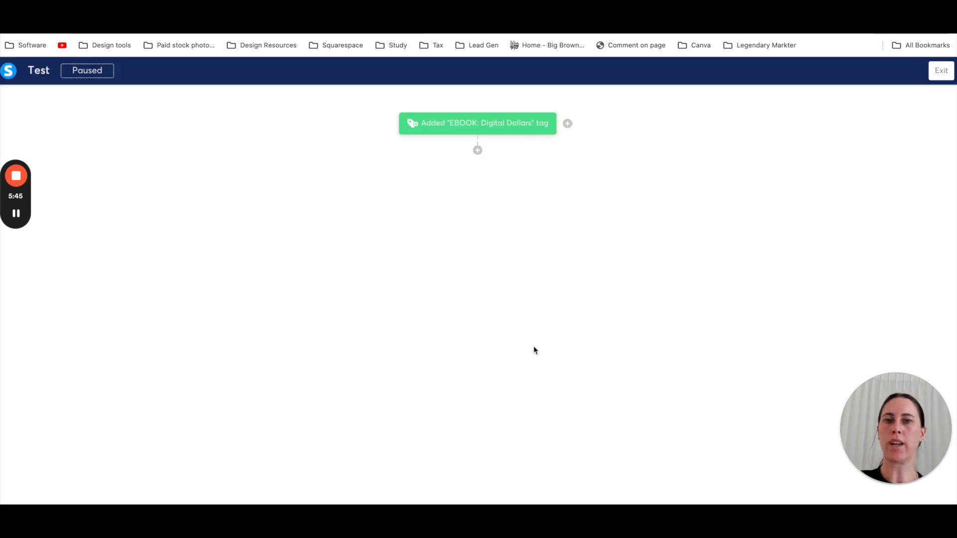
Add a Send an email step and begin the subject 'Thank you for your purchase'.
{"action": "left_click", "coordinate": [477, 149]}
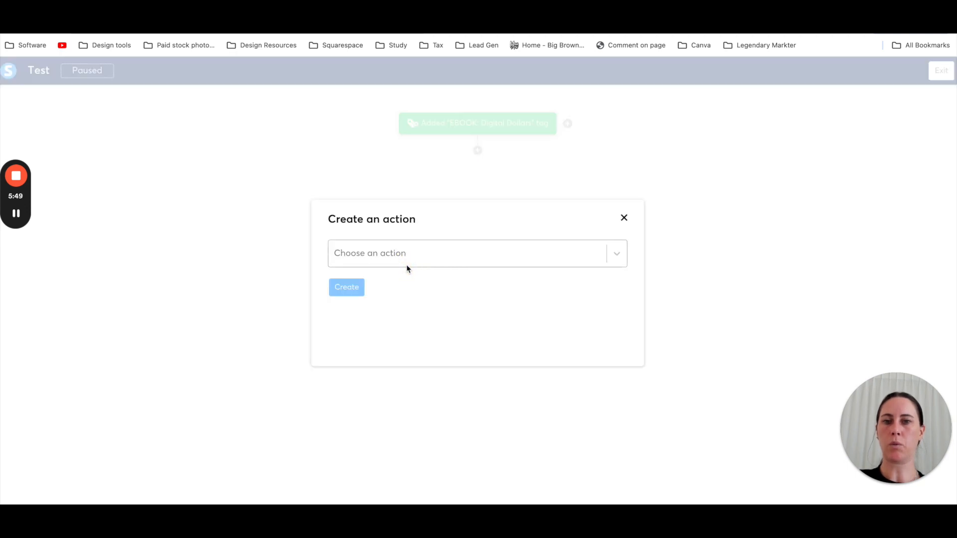
{"action": "left_click", "coordinate": [477, 253]}
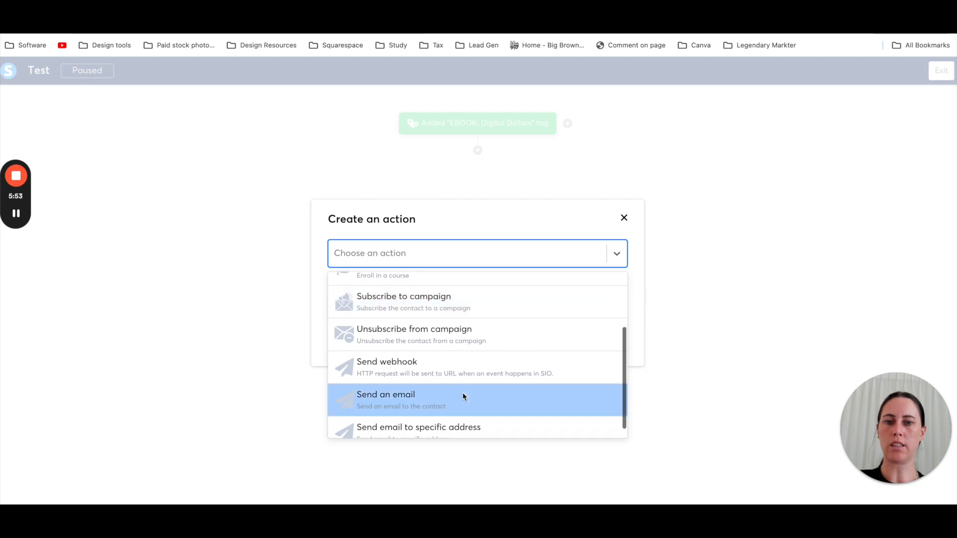
{"action": "left_click", "coordinate": [385, 394]}
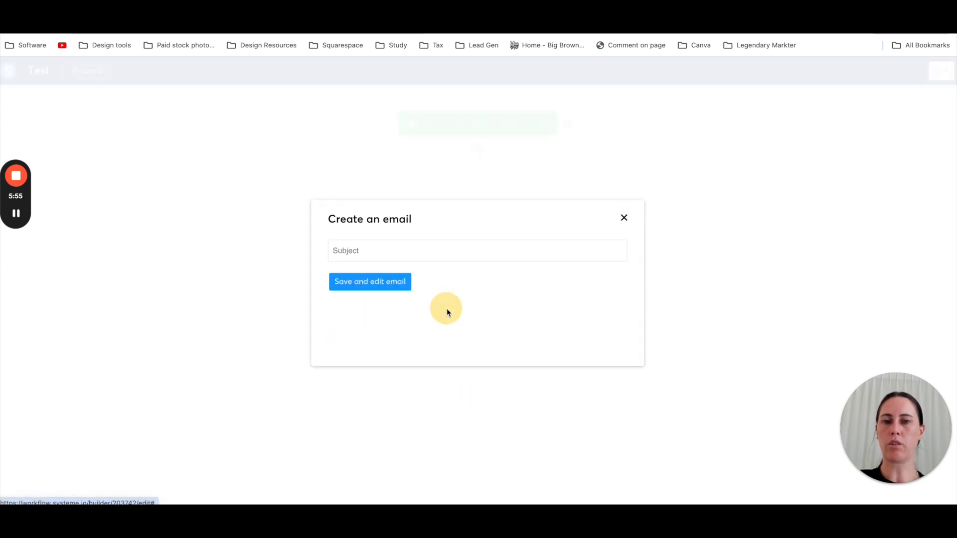
{"action": "type", "text": "Thank you for your puchase"}
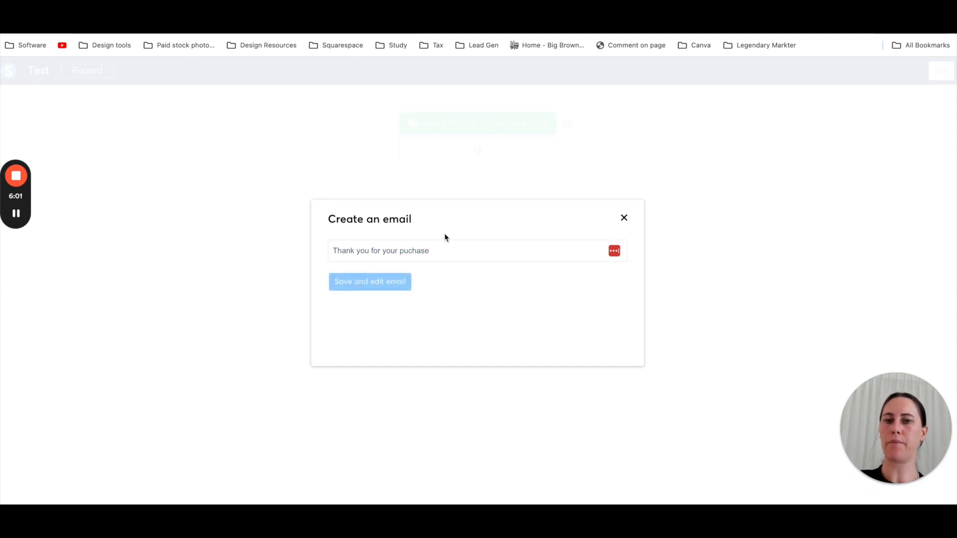
Write the thank-you email body, link the delivery line to the Dropbox file, and save.
{"action": "left_click", "coordinate": [369, 281]}
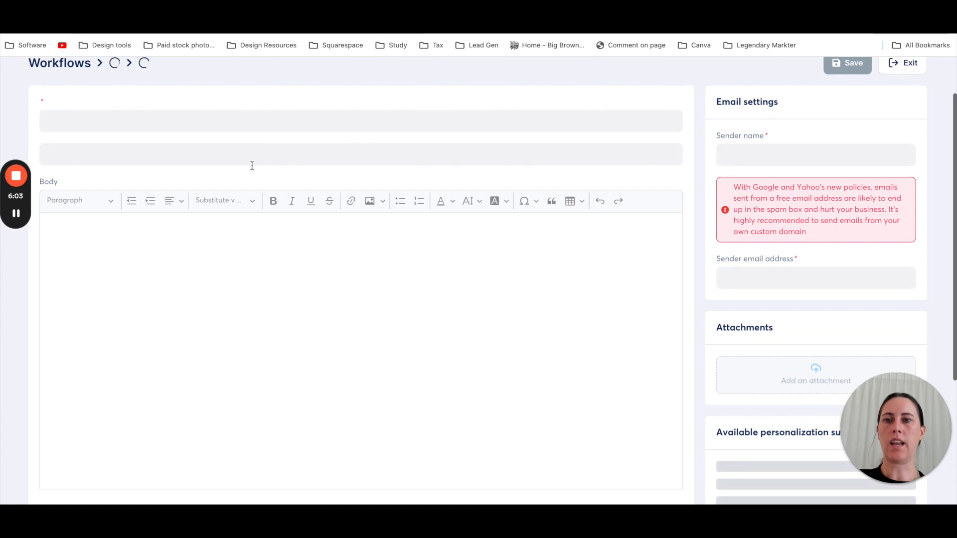
{"action": "type", "text": "handfjh"}
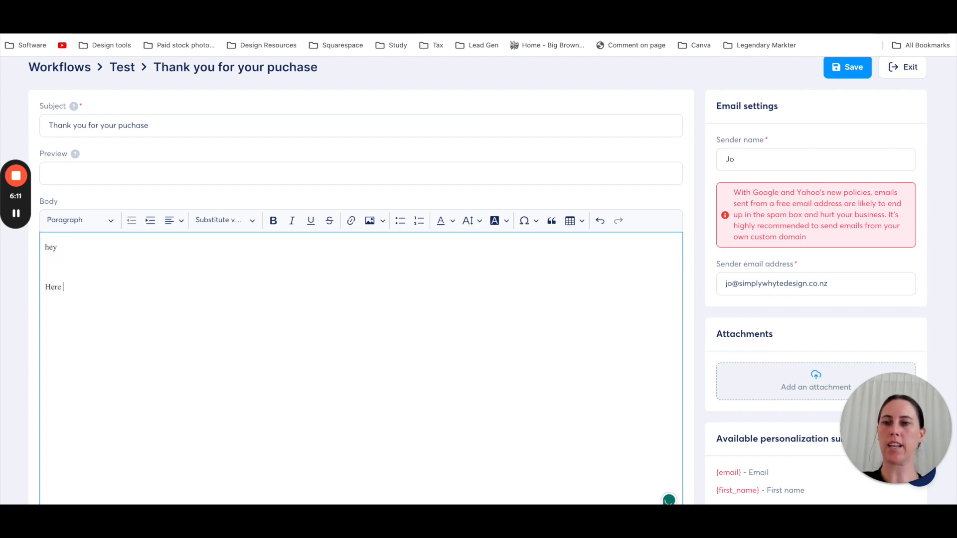
{"action": "type", "text": "your od"}
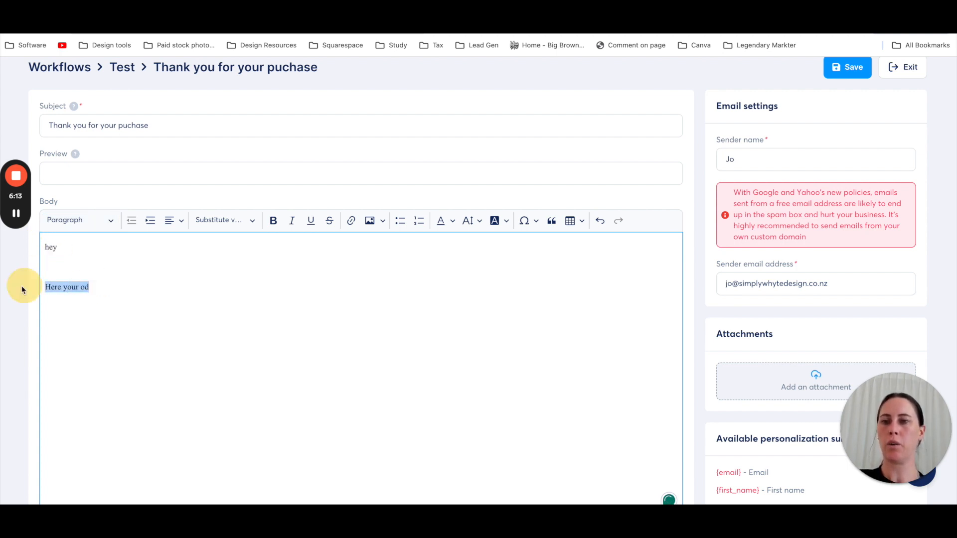
{"action": "right_click", "coordinate": [525, 274]}
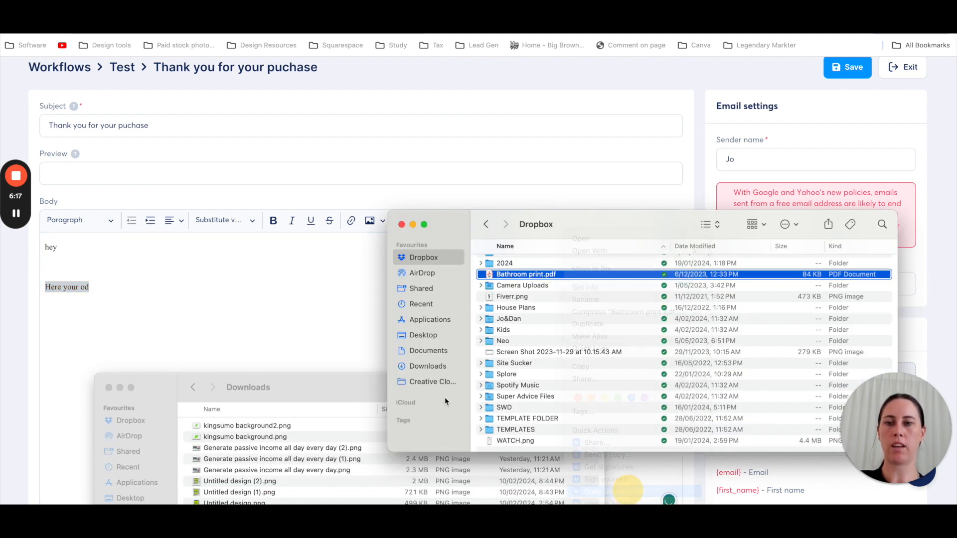
{"action": "left_click", "coordinate": [350, 220]}
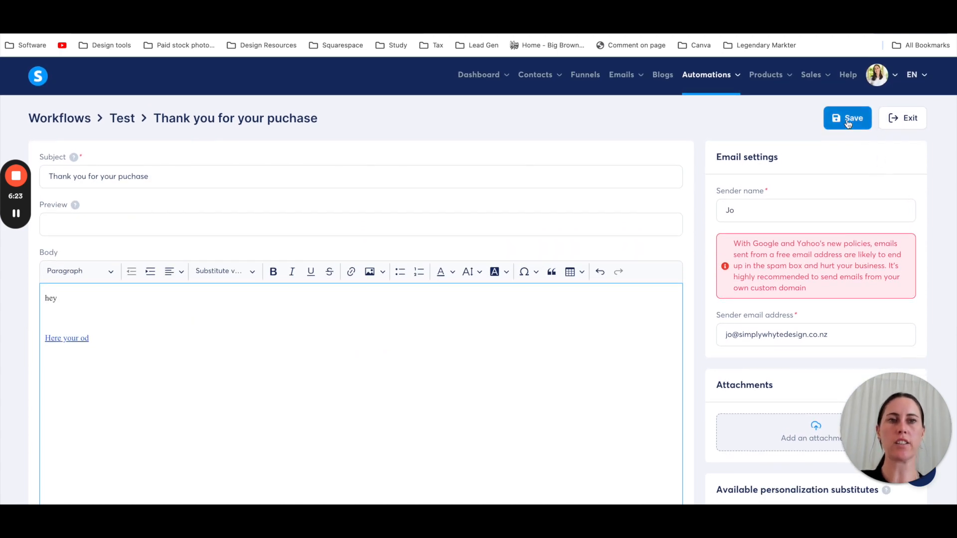
{"action": "left_click", "coordinate": [706, 75]}
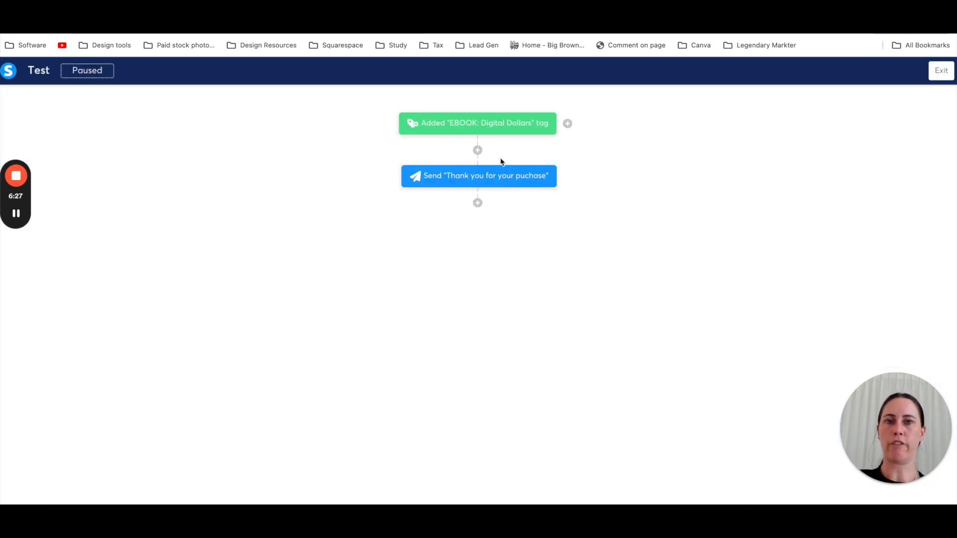
{"action": "mouse_move", "coordinate": [482, 242]}
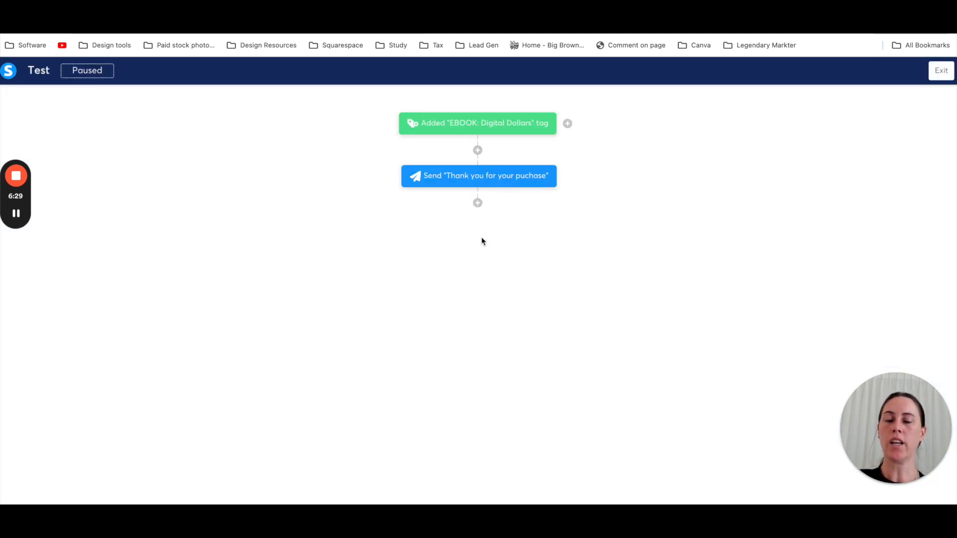
{"action": "mouse_move", "coordinate": [505, 244]}
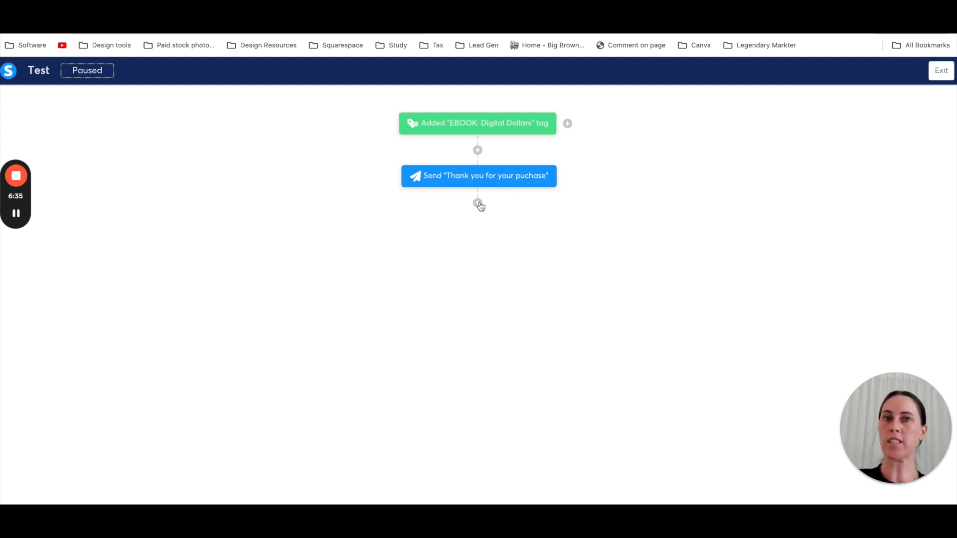
Add an action step subscribing the contact to The Digital Product Kit campaign.
{"action": "left_click", "coordinate": [478, 203]}
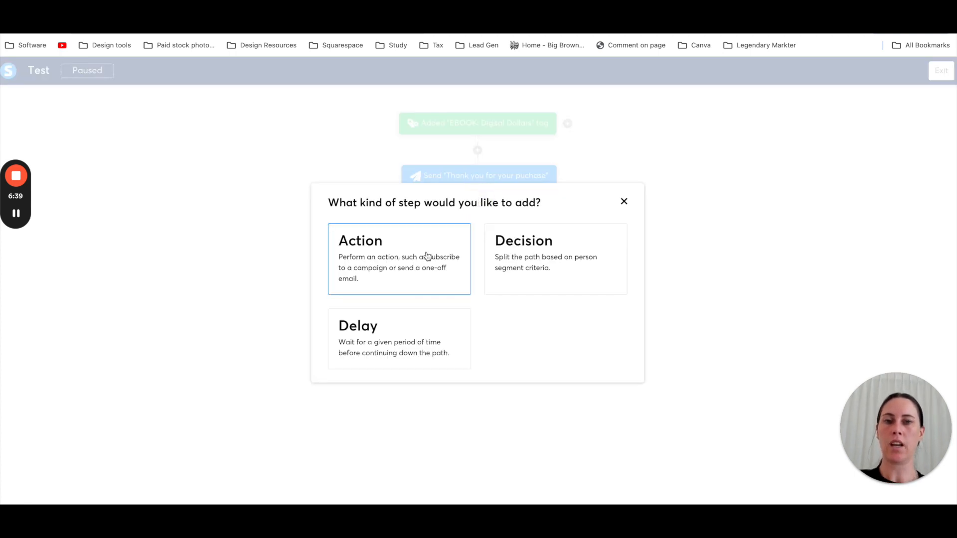
{"action": "left_click", "coordinate": [399, 258]}
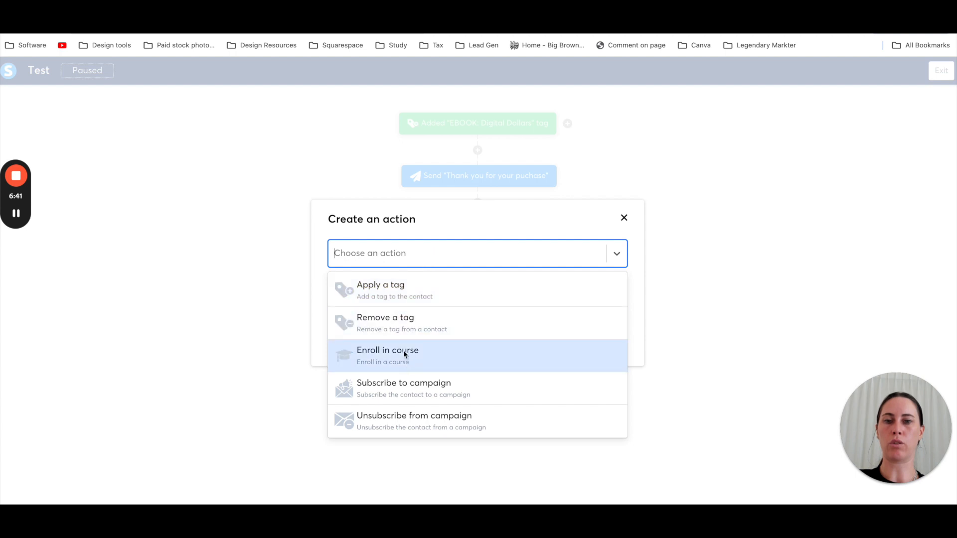
{"action": "left_click", "coordinate": [403, 388]}
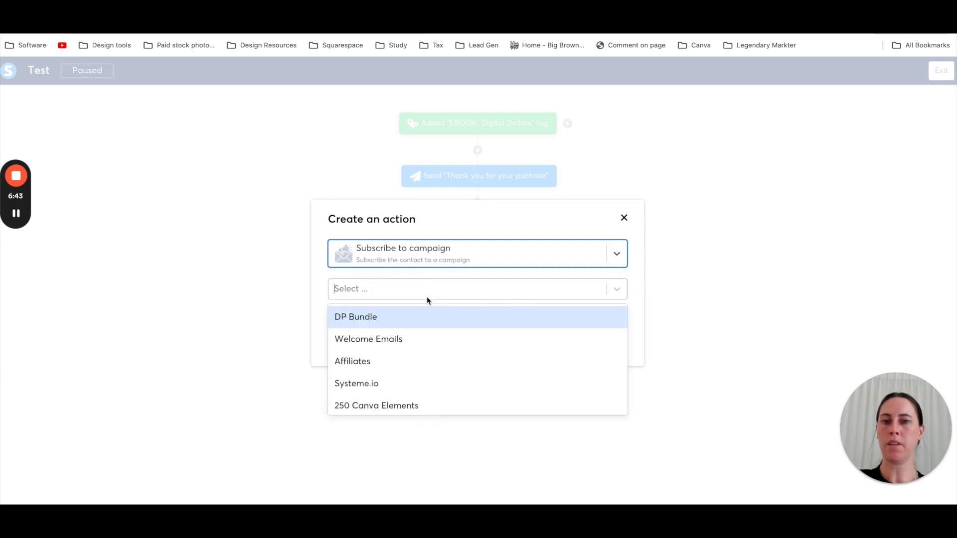
{"action": "mouse_move", "coordinate": [453, 383]}
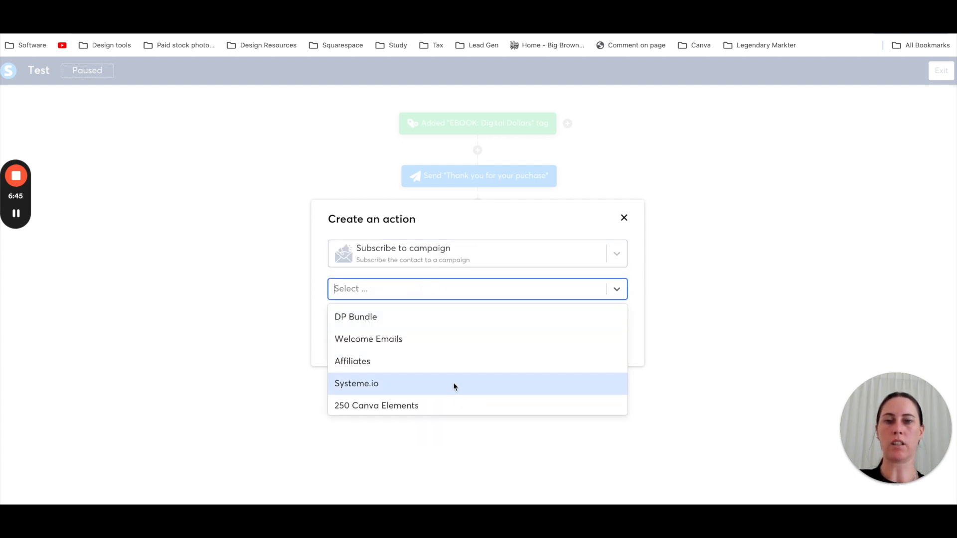
{"action": "left_click", "coordinate": [368, 339]}
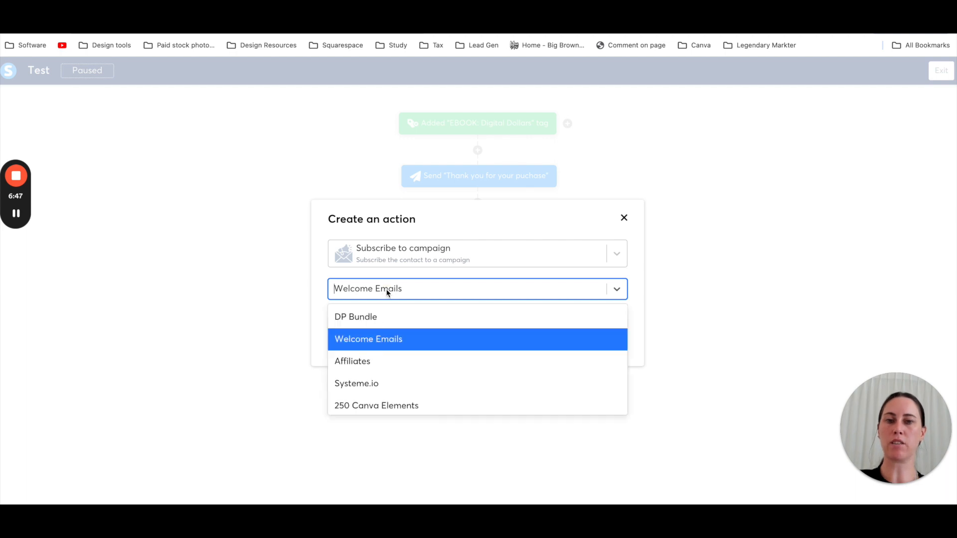
{"action": "scroll", "scroll_direction": "down", "scroll_amount": 3}
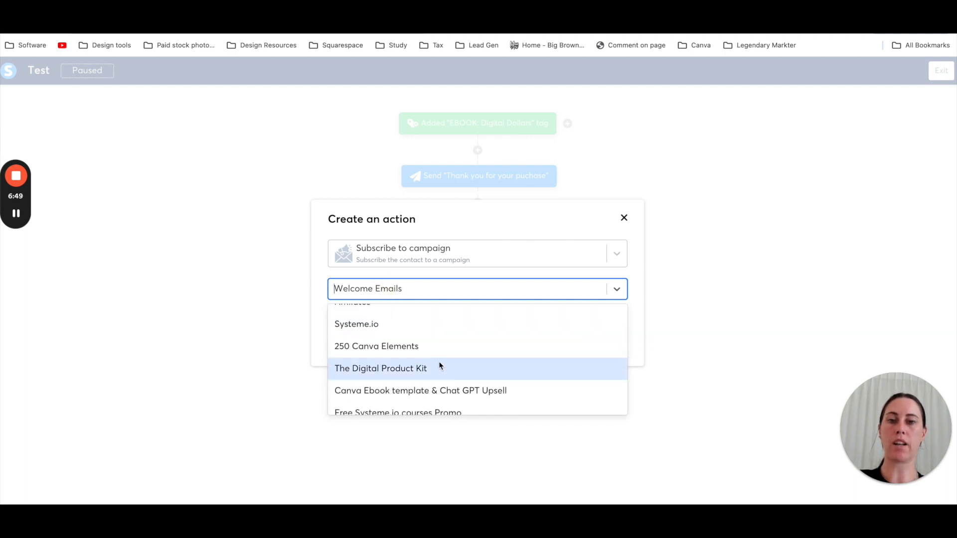
{"action": "left_click", "coordinate": [380, 368]}
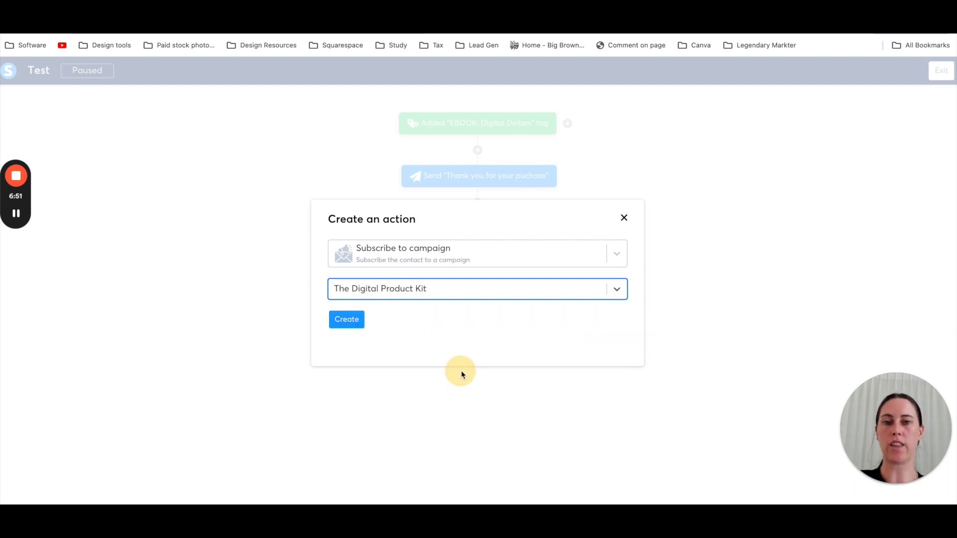
{"action": "left_click", "coordinate": [345, 318]}
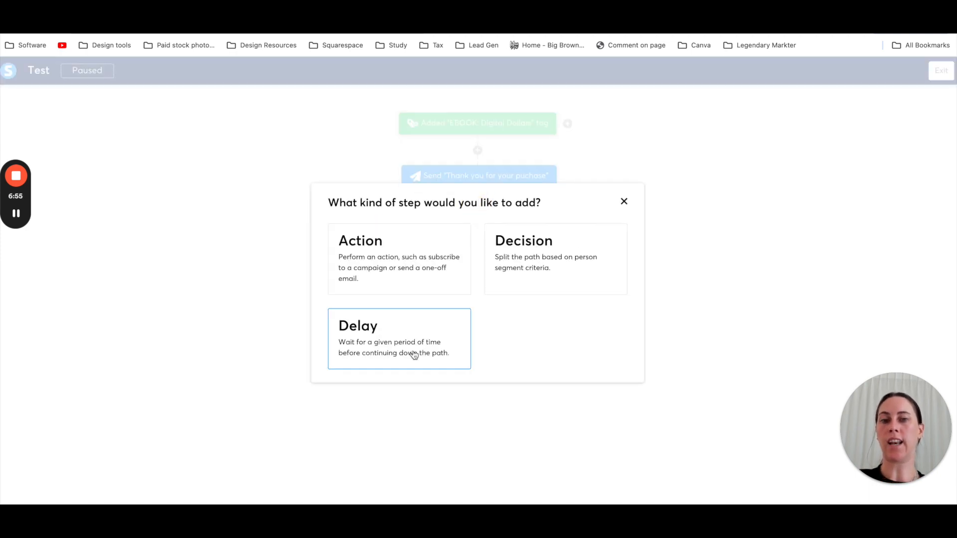
Add a Delay step set to 1 day before the campaign subscription.
{"action": "left_click", "coordinate": [398, 339]}
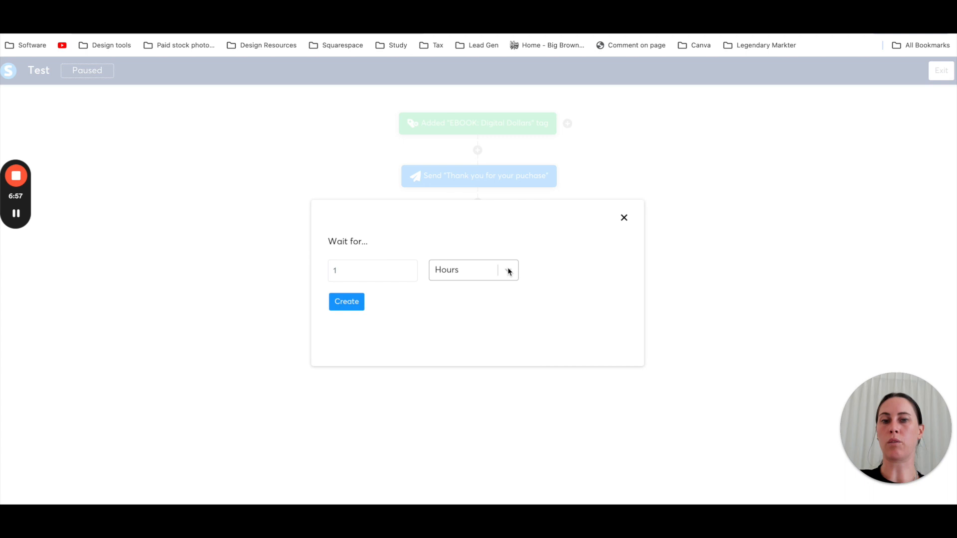
{"action": "left_click", "coordinate": [346, 302]}
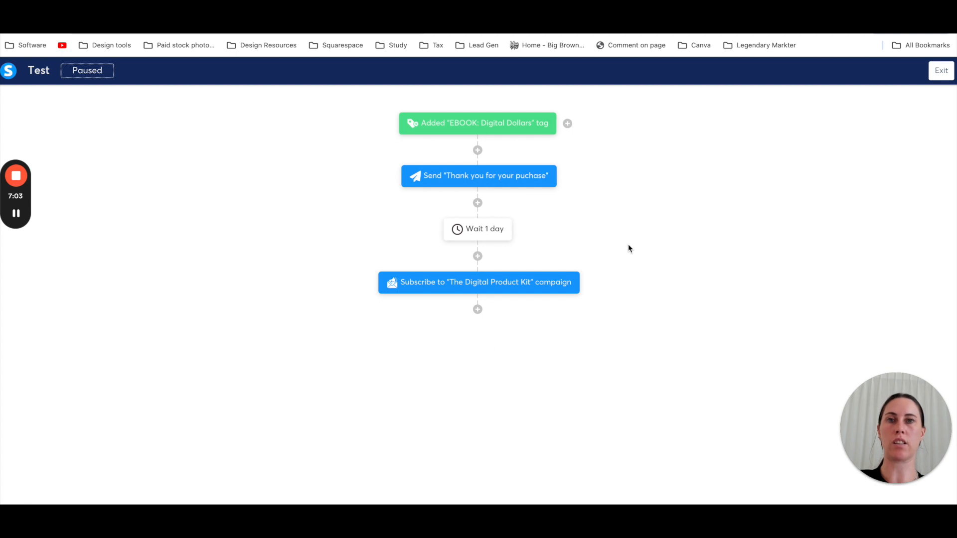
{"action": "mouse_move", "coordinate": [701, 238]}
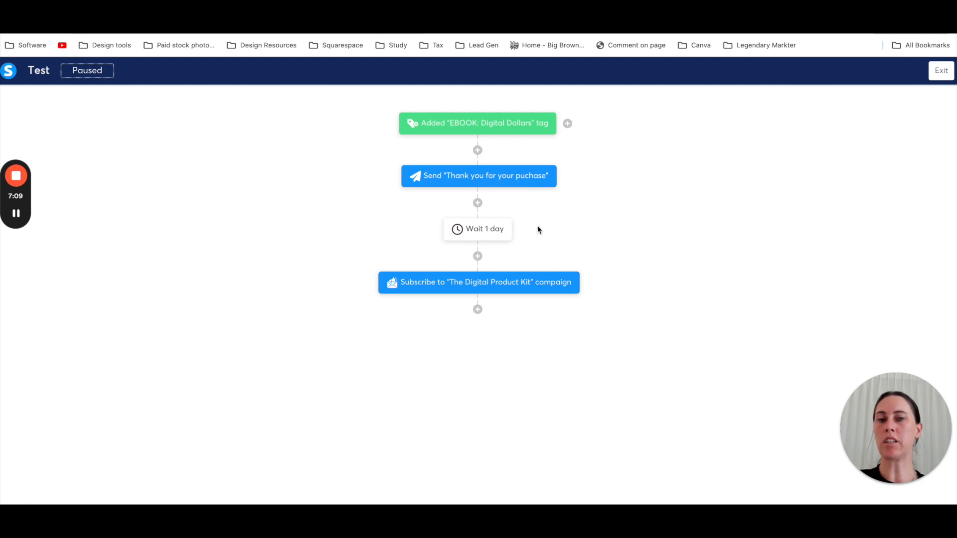
{"action": "mouse_move", "coordinate": [546, 377]}
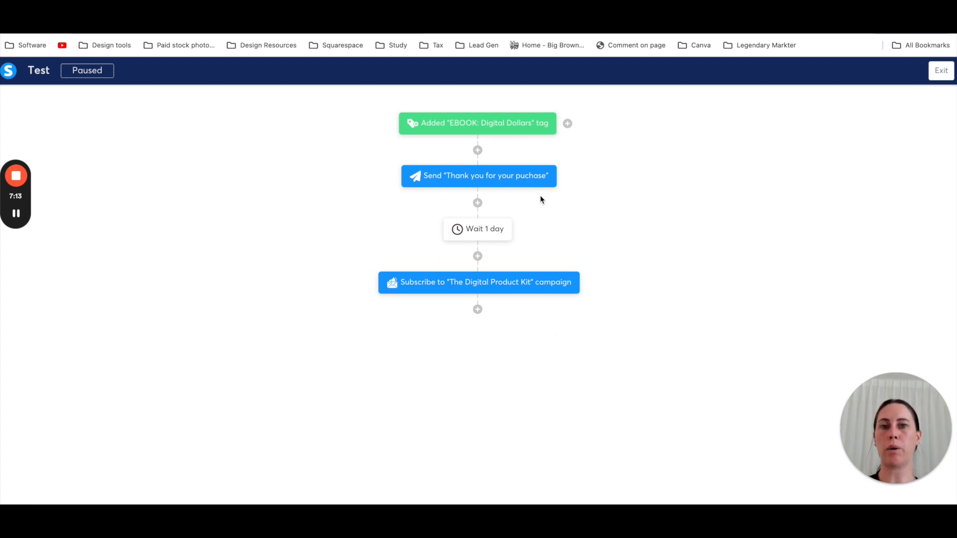
{"action": "mouse_move", "coordinate": [592, 187]}
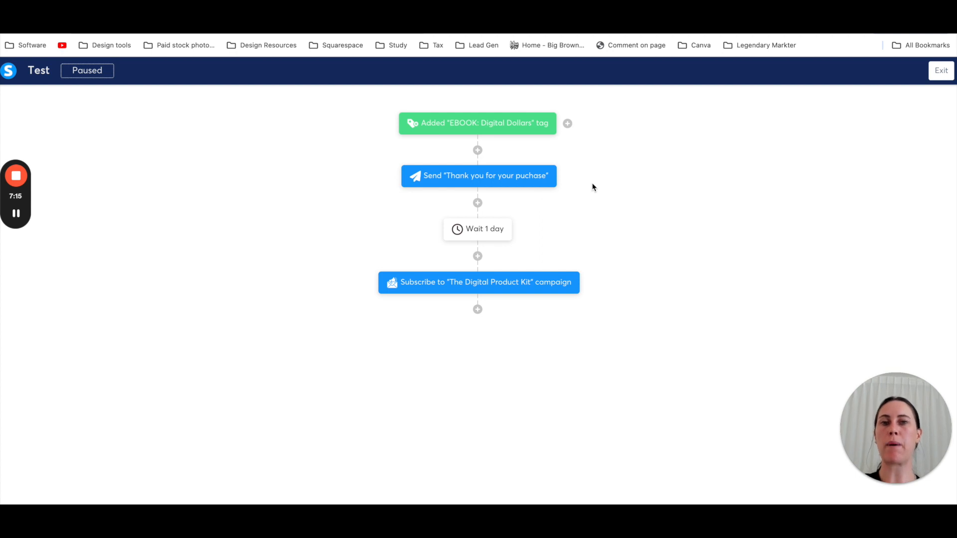
{"action": "mouse_move", "coordinate": [506, 133]}
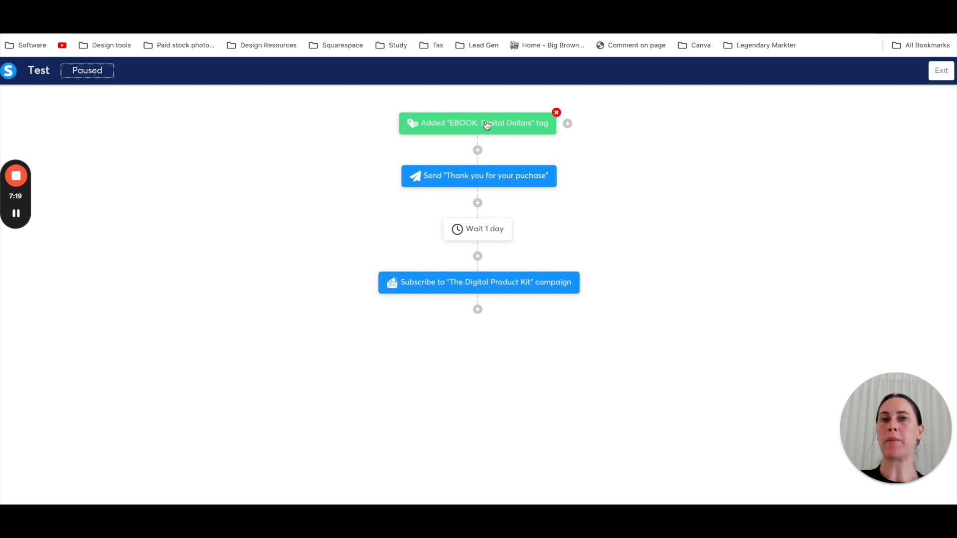
{"action": "mouse_move", "coordinate": [499, 124]}
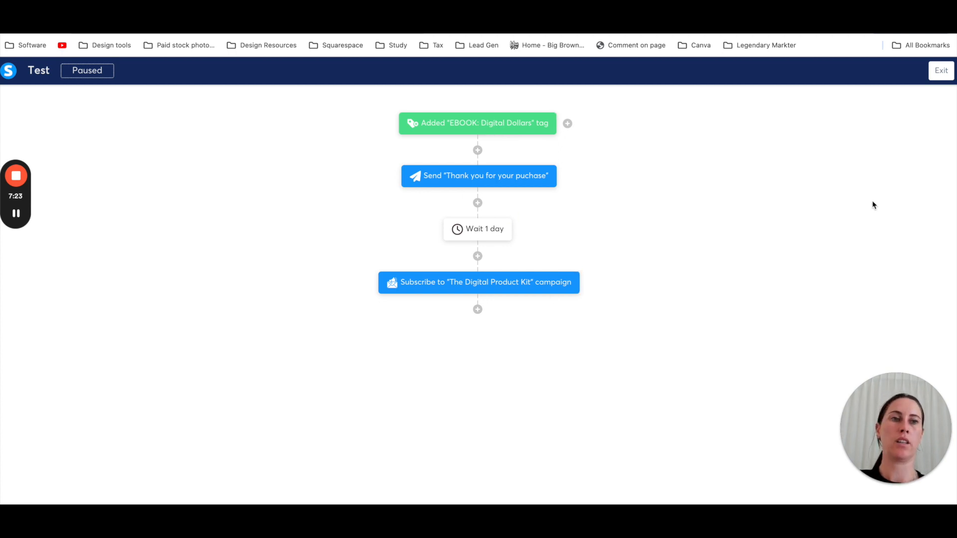
Exit the finished Test workflow editor.
{"action": "left_click", "coordinate": [940, 70]}
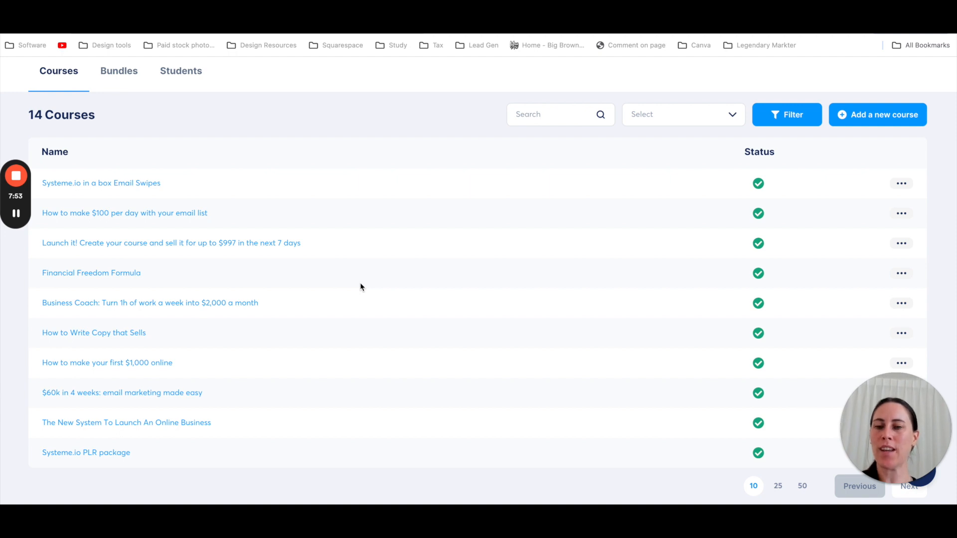
{"action": "mouse_move", "coordinate": [143, 340]}
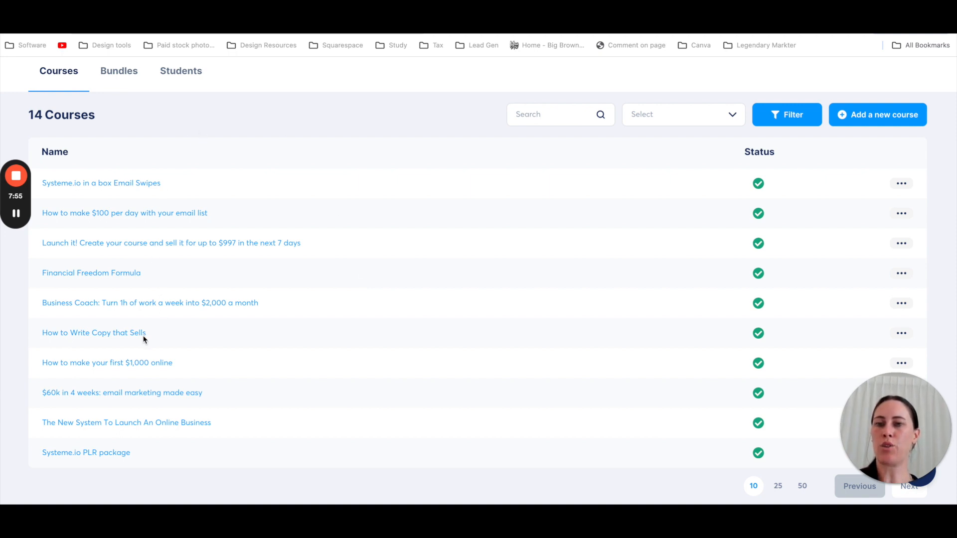
{"action": "mouse_move", "coordinate": [136, 337]}
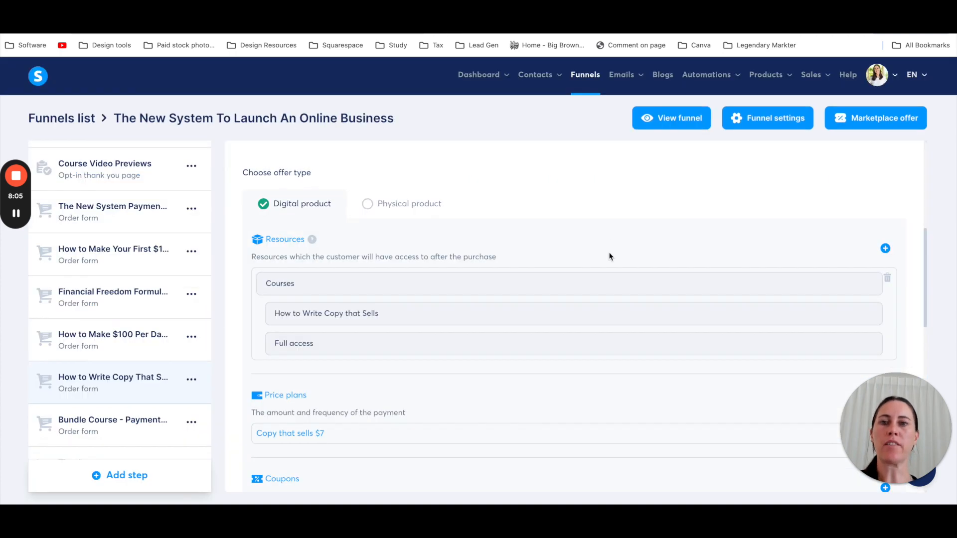
{"action": "mouse_move", "coordinate": [535, 186]}
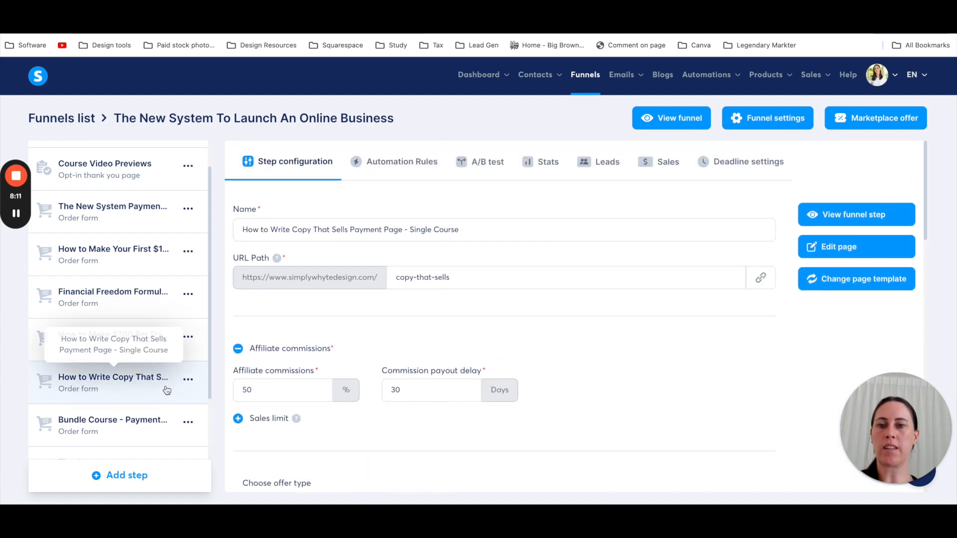
Scroll the How to Write Copy That Sells payment step down to its Resources section.
{"action": "scroll", "scroll_direction": "down", "scroll_amount": 3}
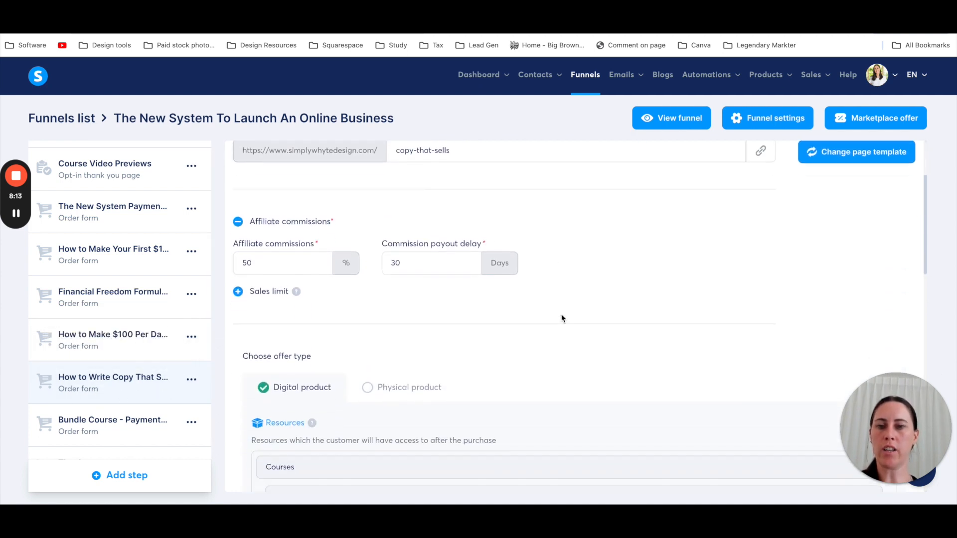
{"action": "scroll", "scroll_direction": "down", "scroll_amount": 3}
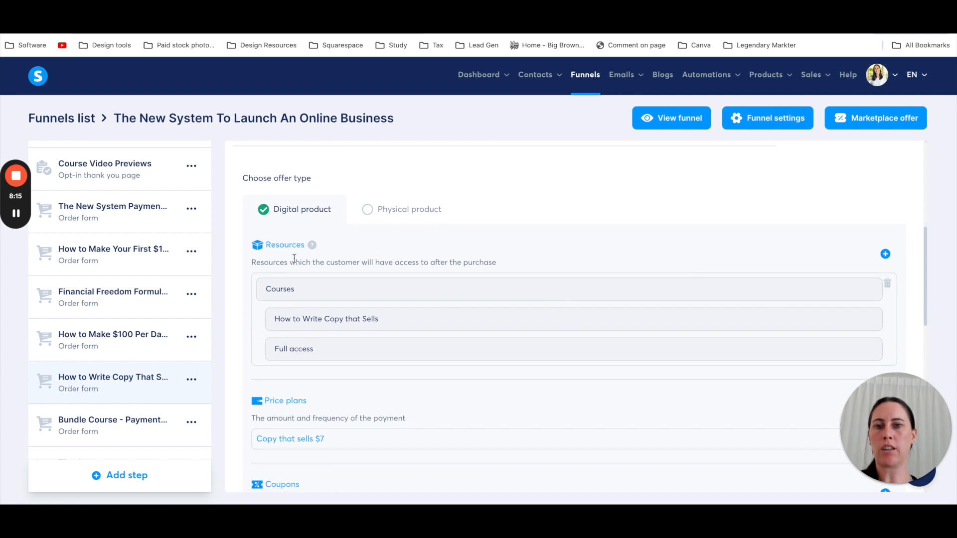
{"action": "mouse_move", "coordinate": [334, 354]}
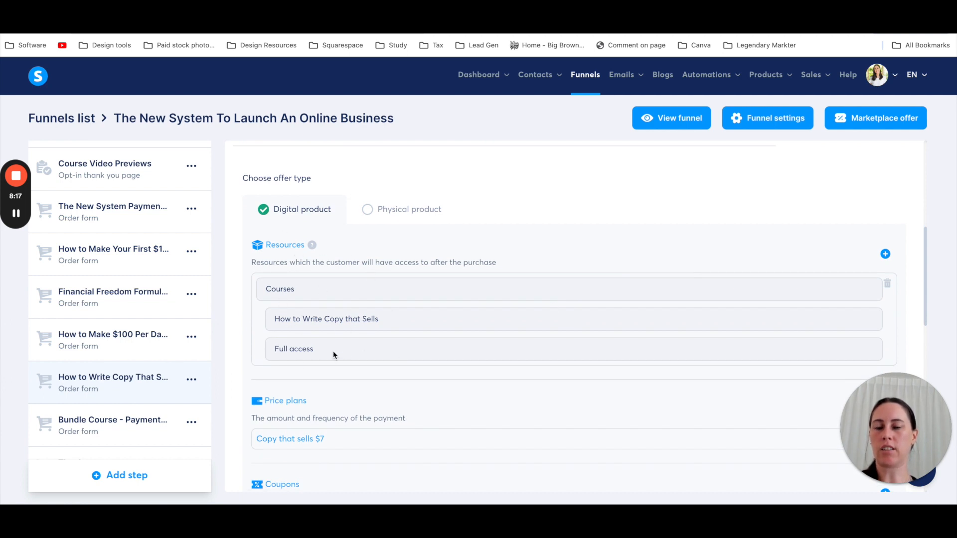
{"action": "mouse_move", "coordinate": [293, 291]}
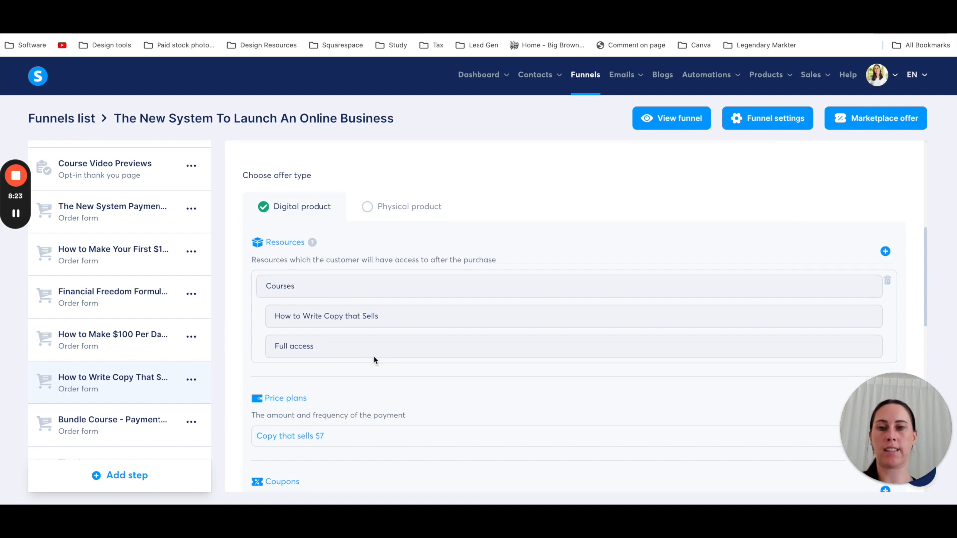
{"action": "scroll", "scroll_direction": "down", "scroll_amount": 3}
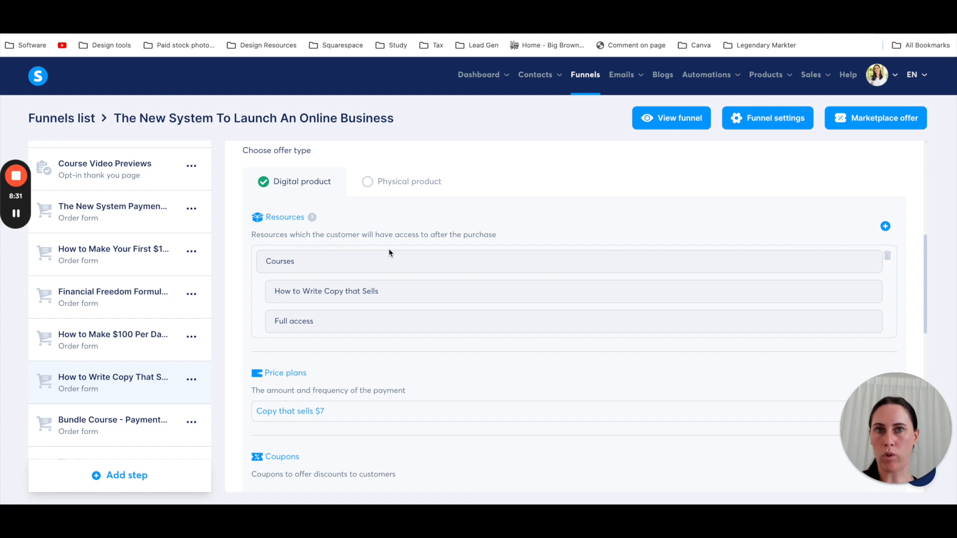
{"action": "mouse_move", "coordinate": [795, 220]}
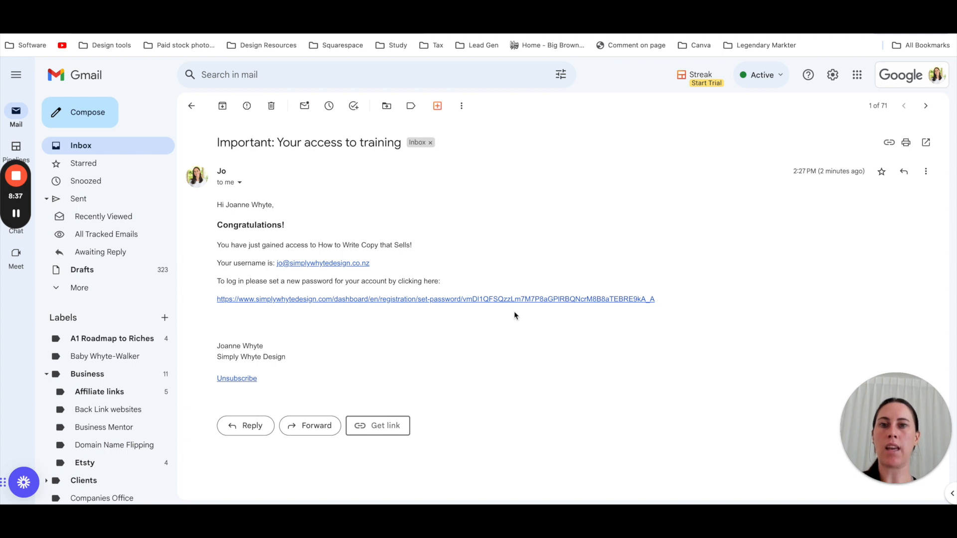
{"action": "mouse_move", "coordinate": [491, 304]}
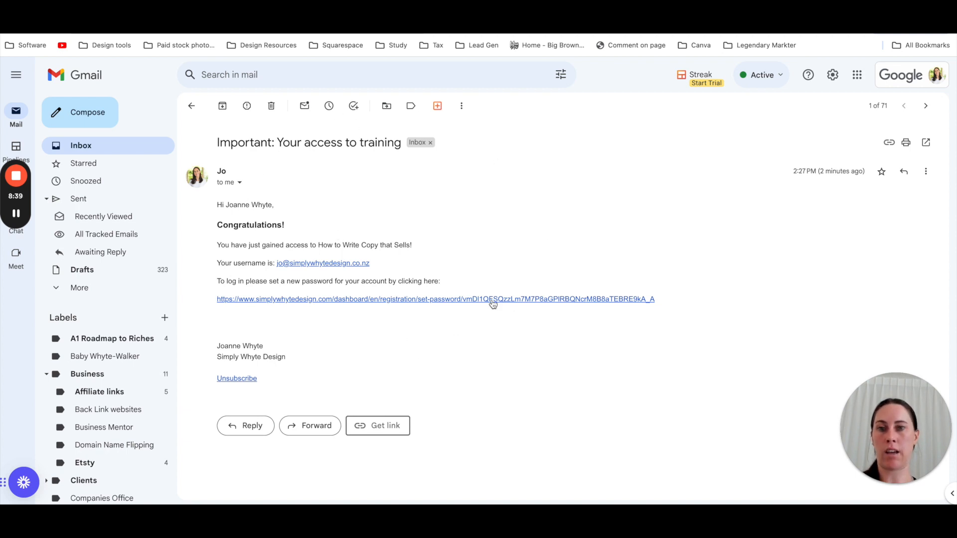
{"action": "mouse_move", "coordinate": [308, 326]}
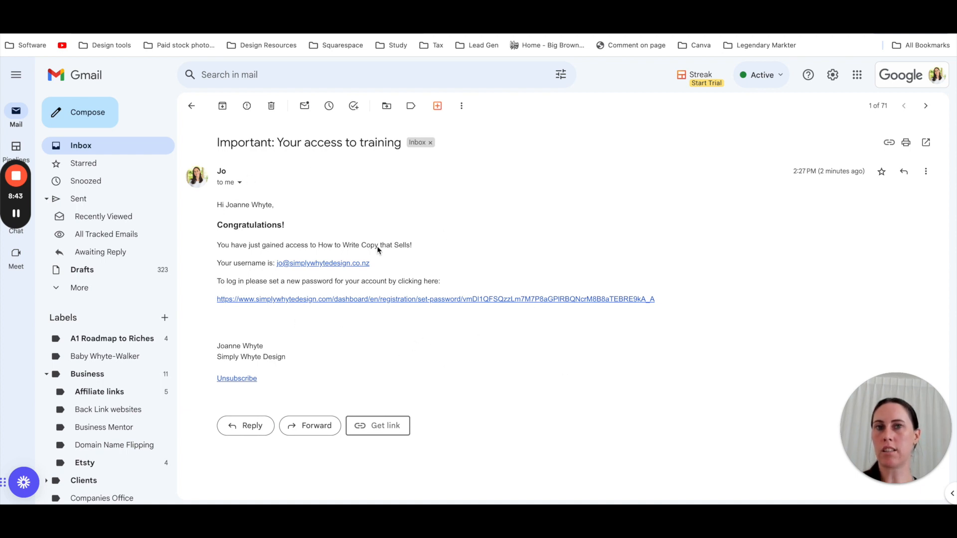
{"action": "mouse_move", "coordinate": [357, 341]}
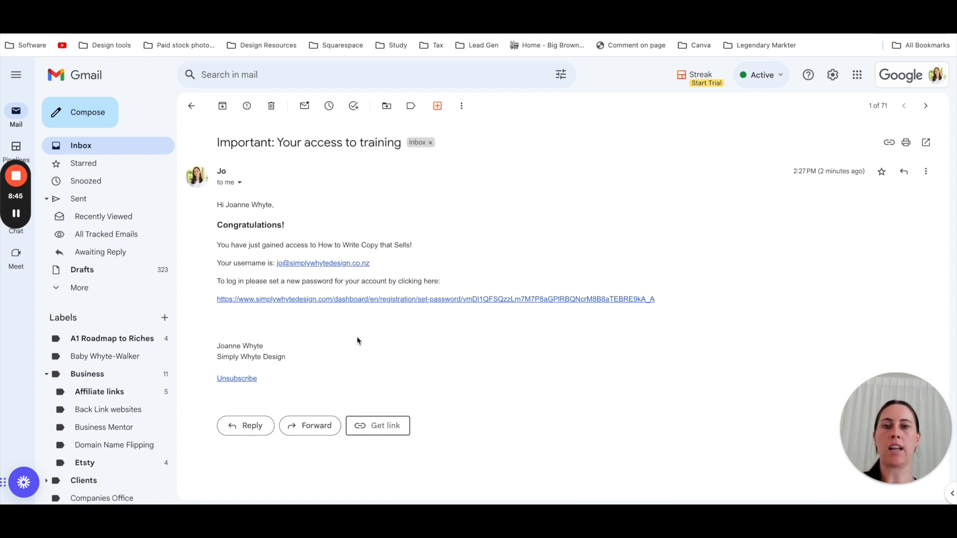
{"action": "mouse_move", "coordinate": [321, 291]}
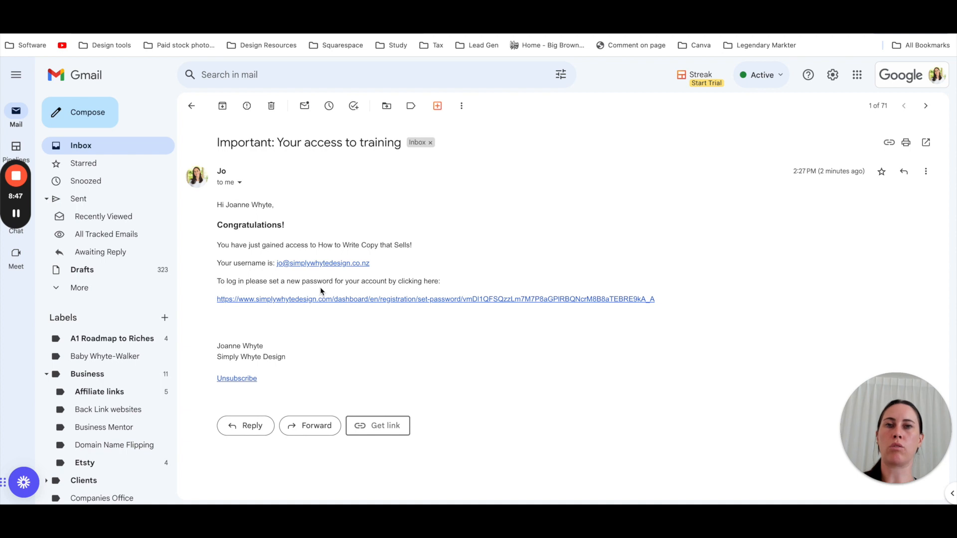
{"action": "mouse_move", "coordinate": [384, 347]}
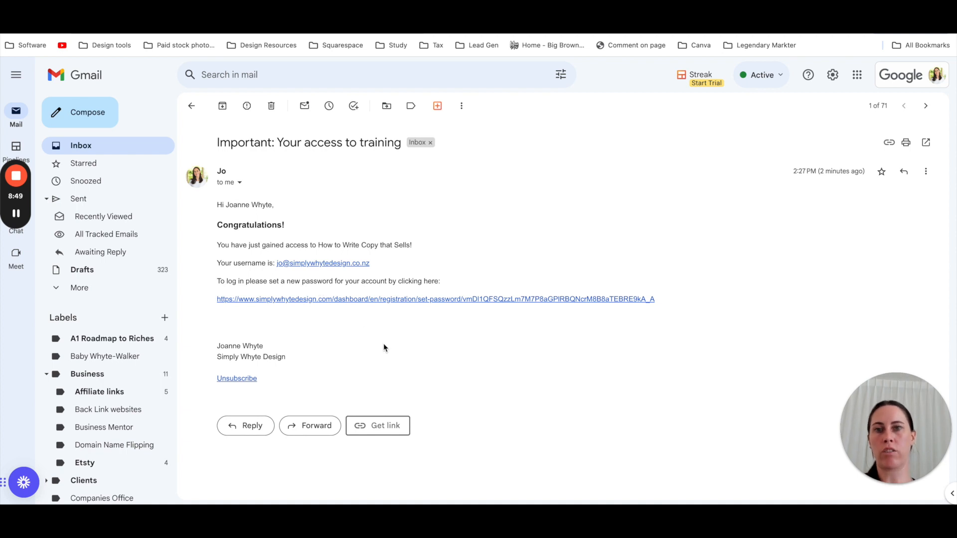